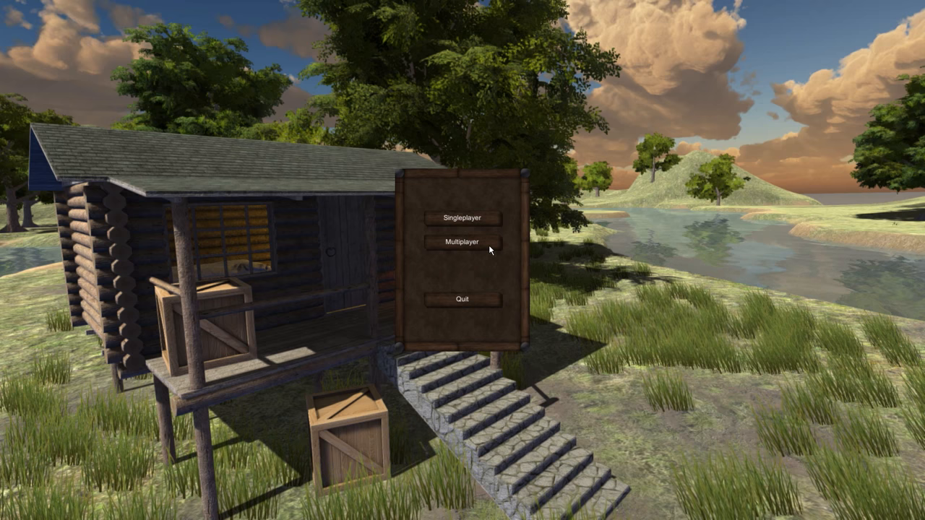
{"action": "mouse_move", "coordinate": [489, 293]}
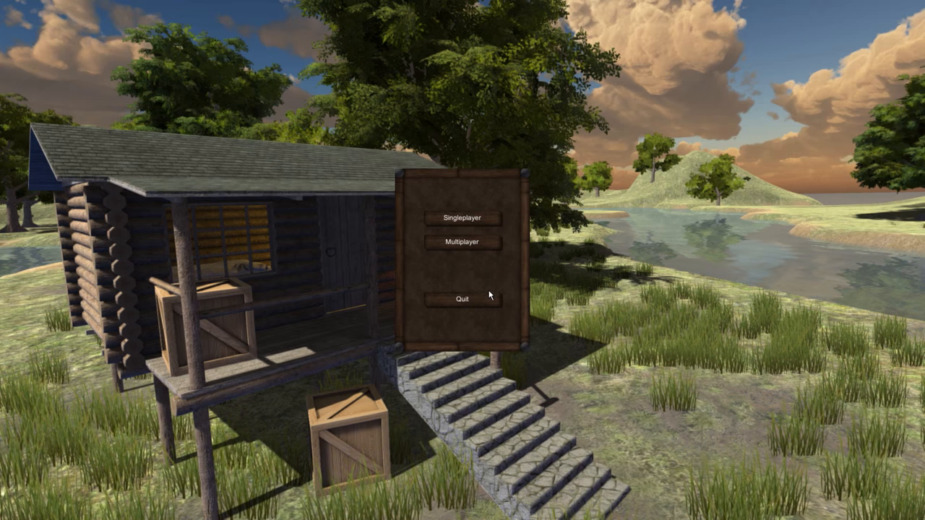
{"action": "mouse_move", "coordinate": [471, 223]}
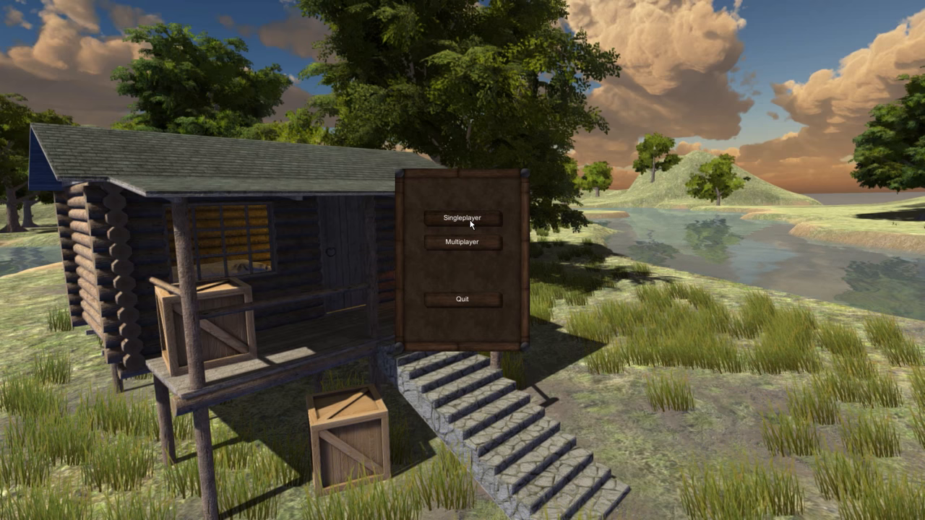
Start a singleplayer game from the main menu.
{"action": "left_click", "coordinate": [459, 217]}
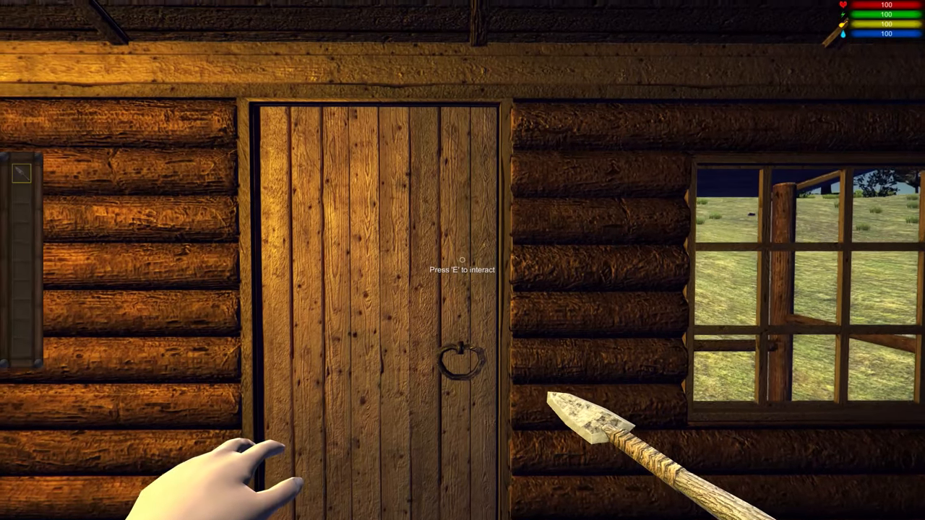
Enter the cabin, open the chest and move one carried item into the hotbar.
{"action": "key", "text": "e"}
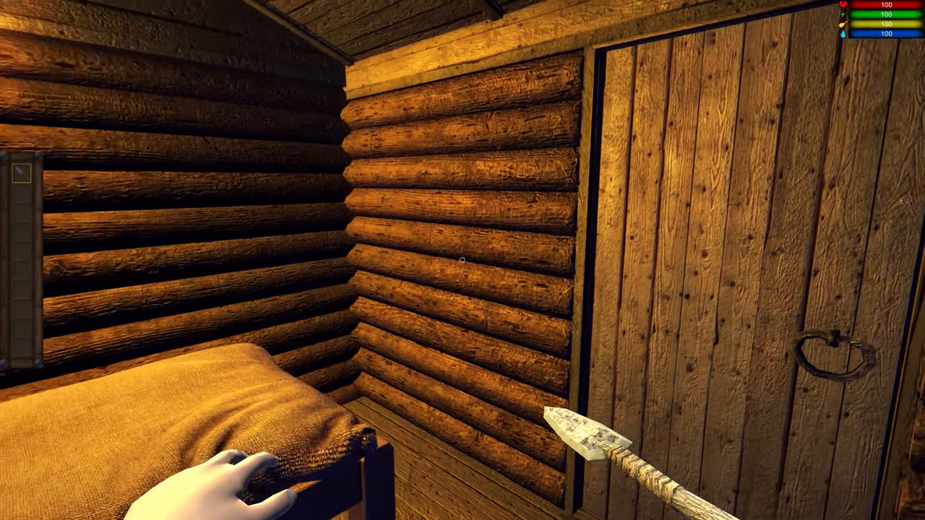
{"action": "mouse_move", "coordinate": [462, 260]}
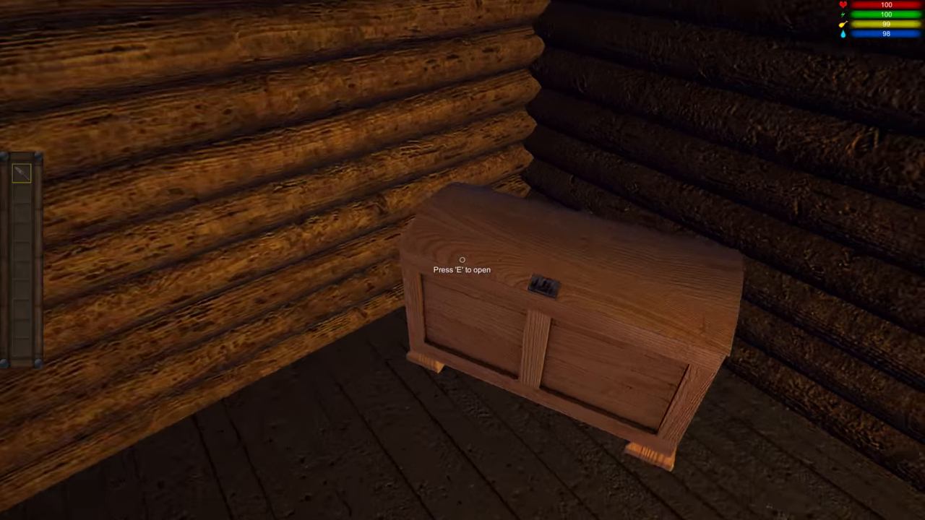
{"action": "key", "text": "e"}
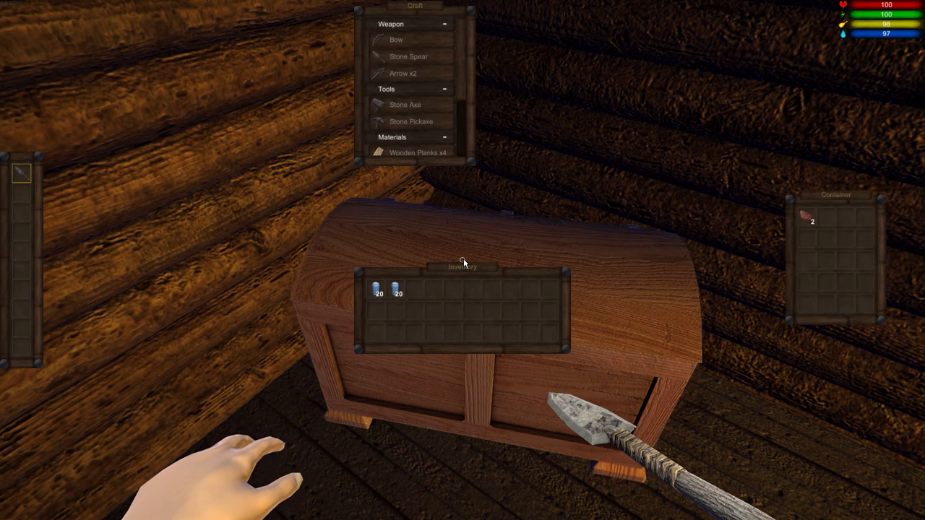
{"action": "mouse_move", "coordinate": [506, 304]}
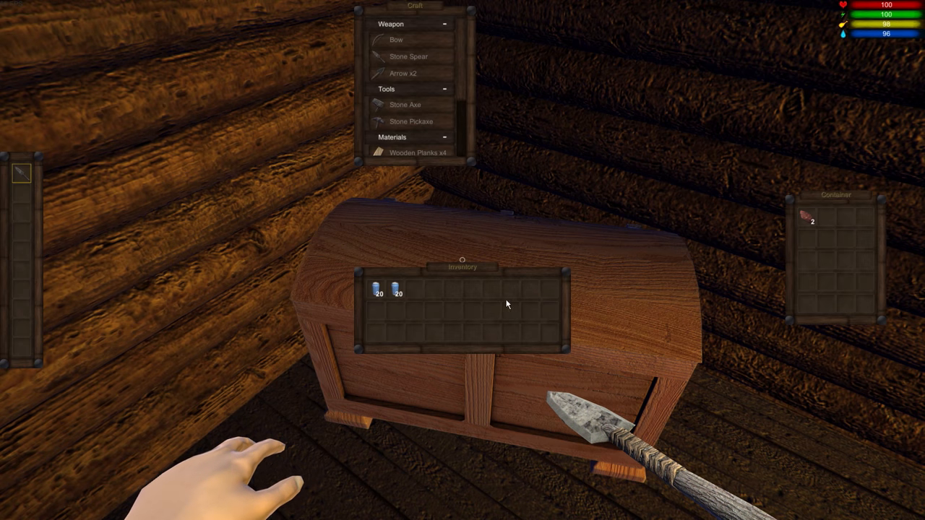
{"action": "mouse_move", "coordinate": [375, 289]}
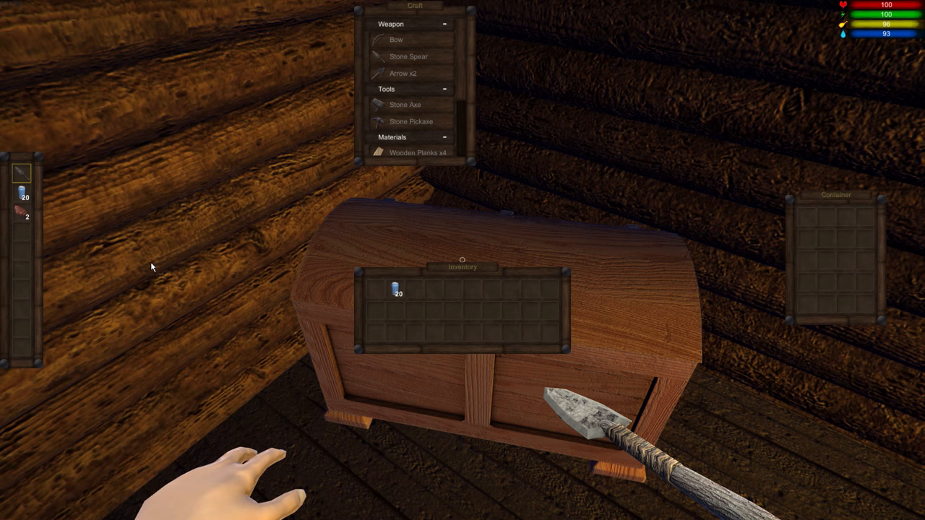
{"action": "mouse_move", "coordinate": [162, 266]}
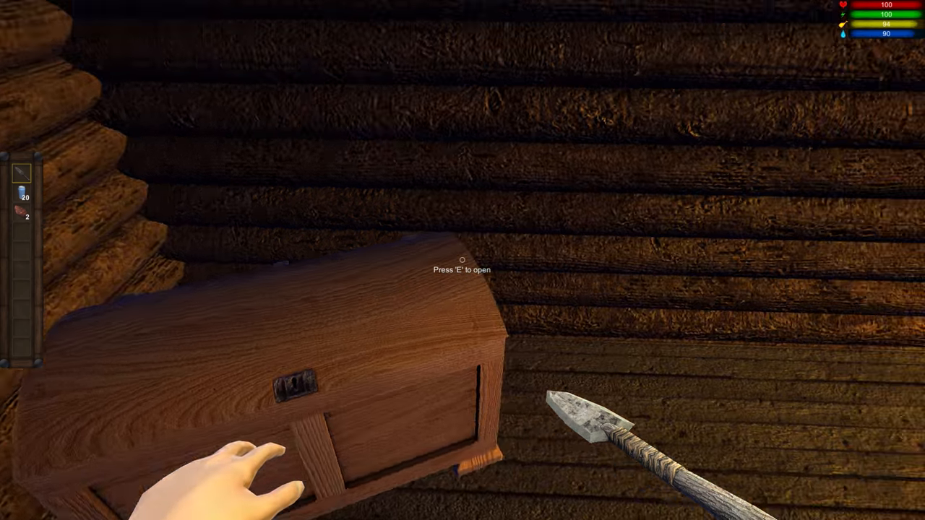
{"action": "mouse_move", "coordinate": [463, 260]}
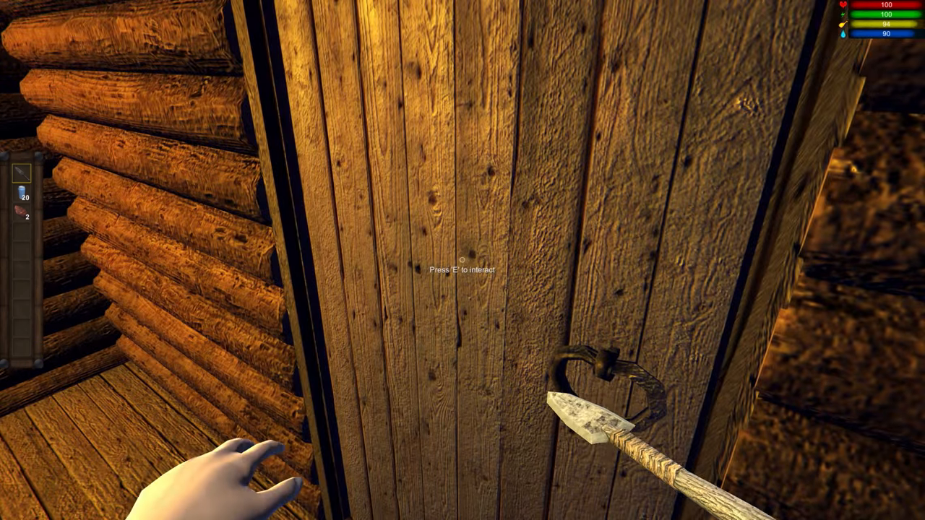
{"action": "key", "text": "e"}
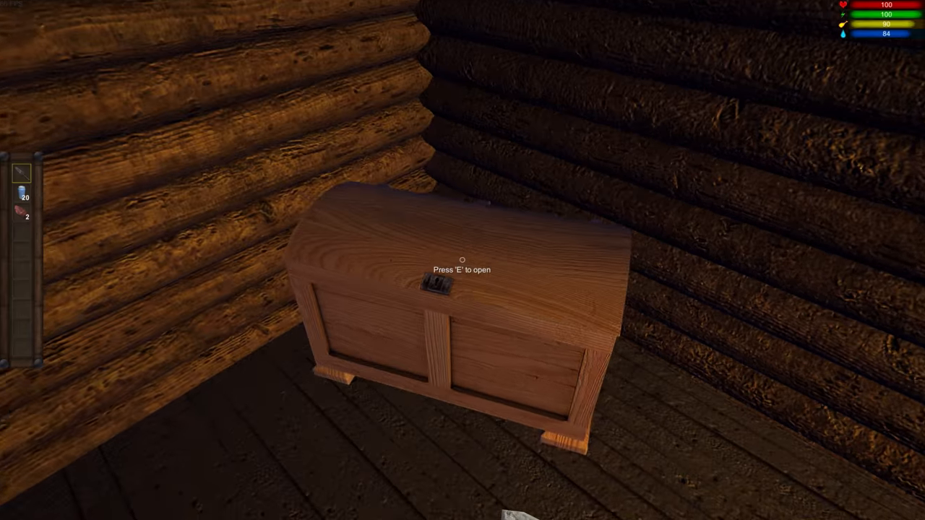
Leave the cabin and collect a stick and fiber from the grassland bushes.
{"action": "key", "text": "e"}
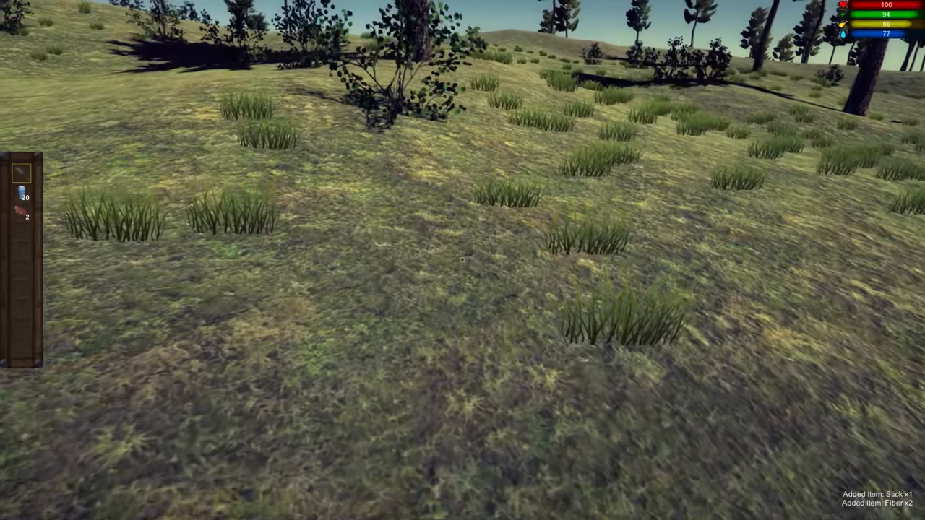
{"action": "mouse_move", "coordinate": [462, 260]}
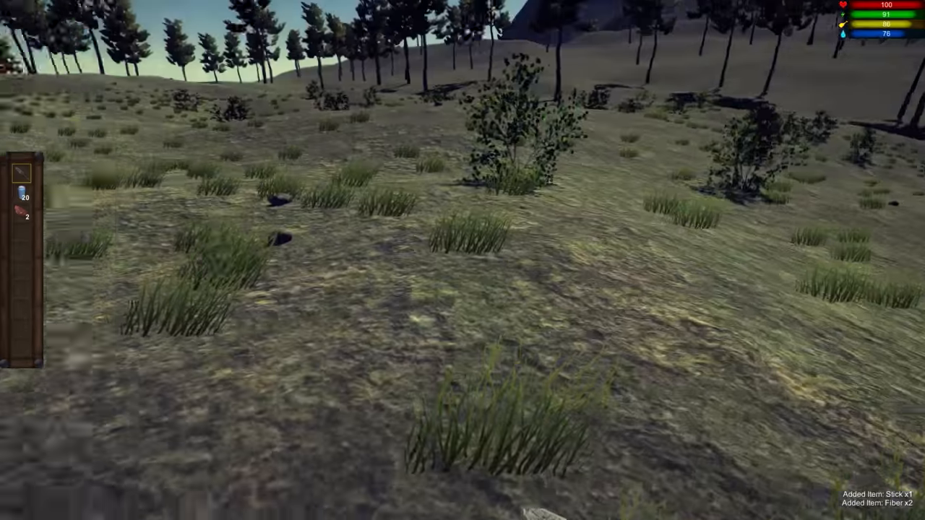
{"action": "mouse_move", "coordinate": [463, 260]}
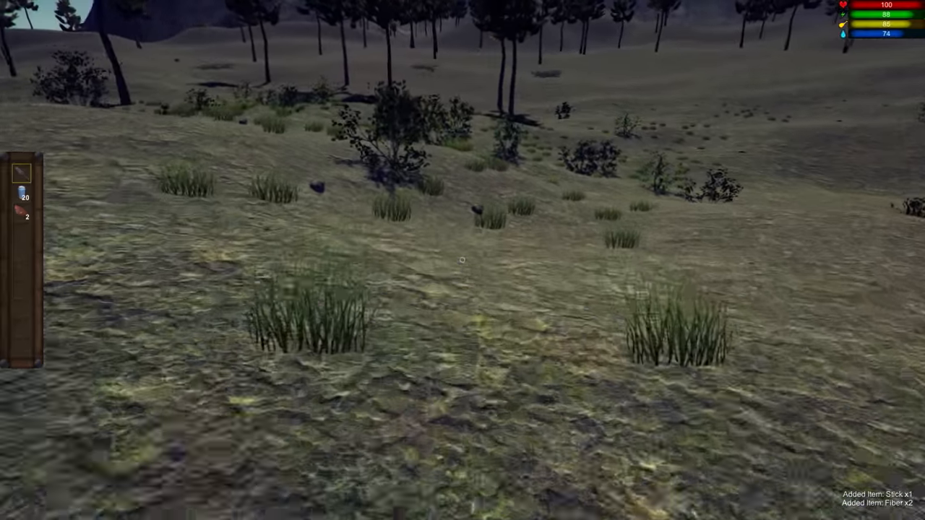
{"action": "mouse_move", "coordinate": [462, 260]}
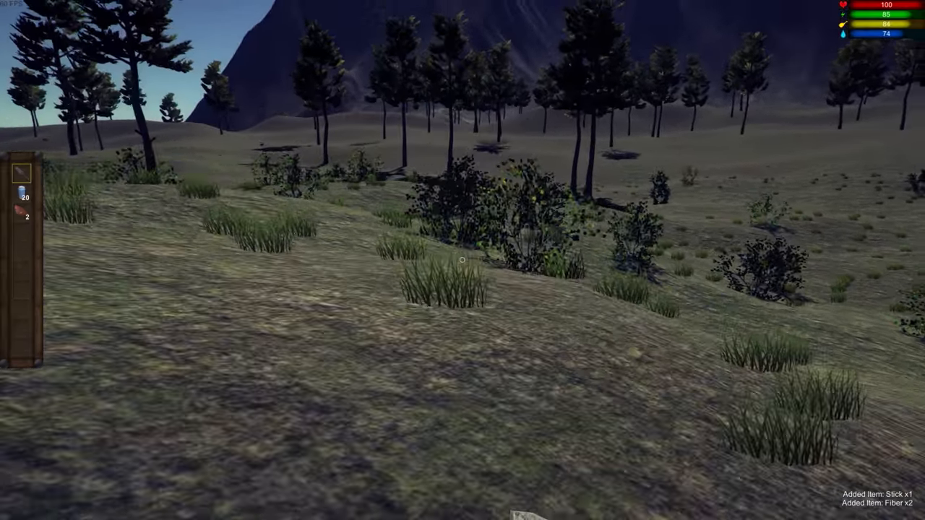
{"action": "mouse_move", "coordinate": [463, 261]}
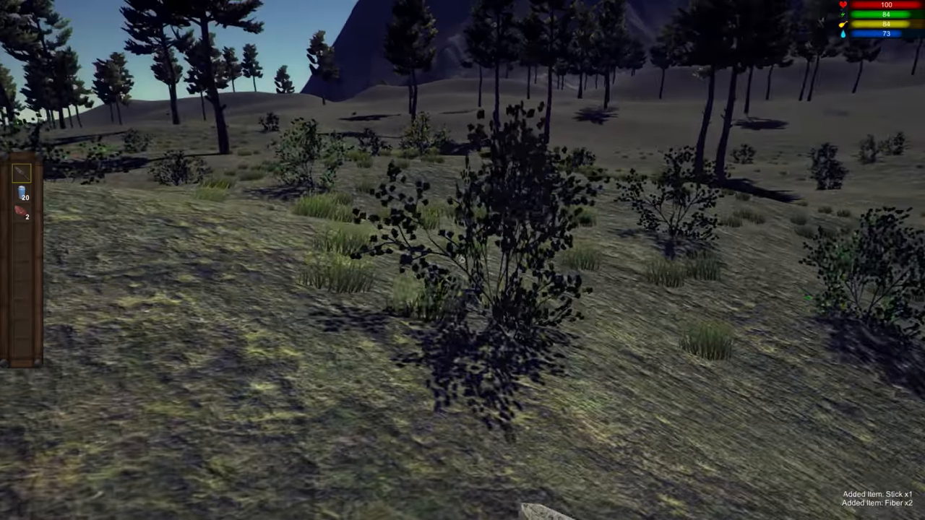
{"action": "mouse_move", "coordinate": [463, 260]}
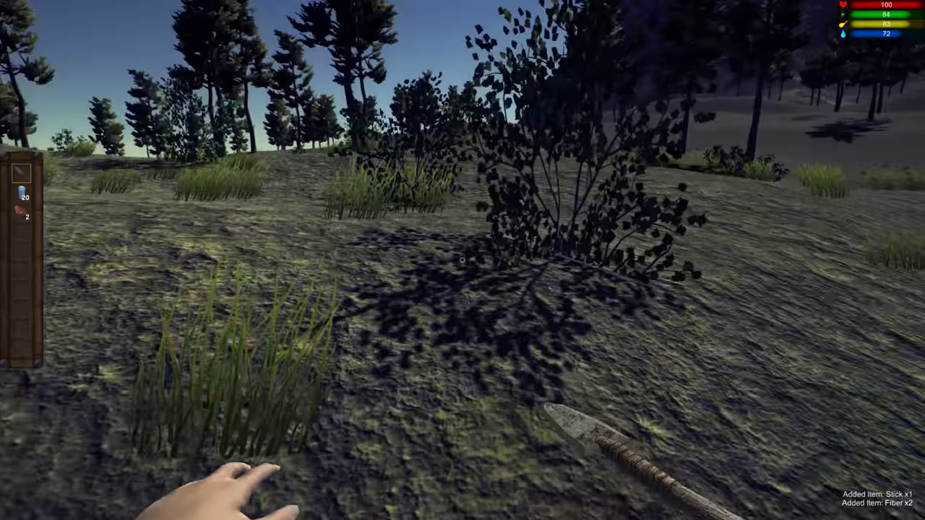
{"action": "mouse_move", "coordinate": [462, 260]}
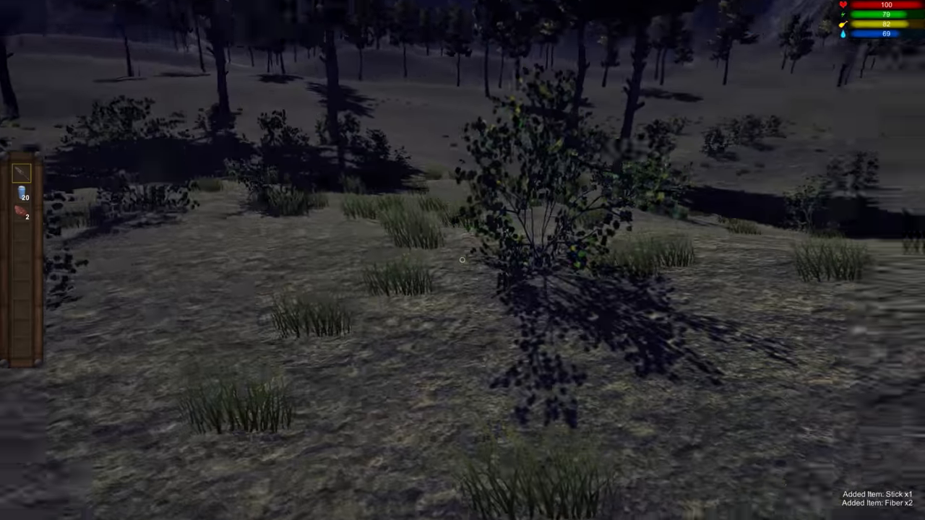
{"action": "mouse_move", "coordinate": [463, 260]}
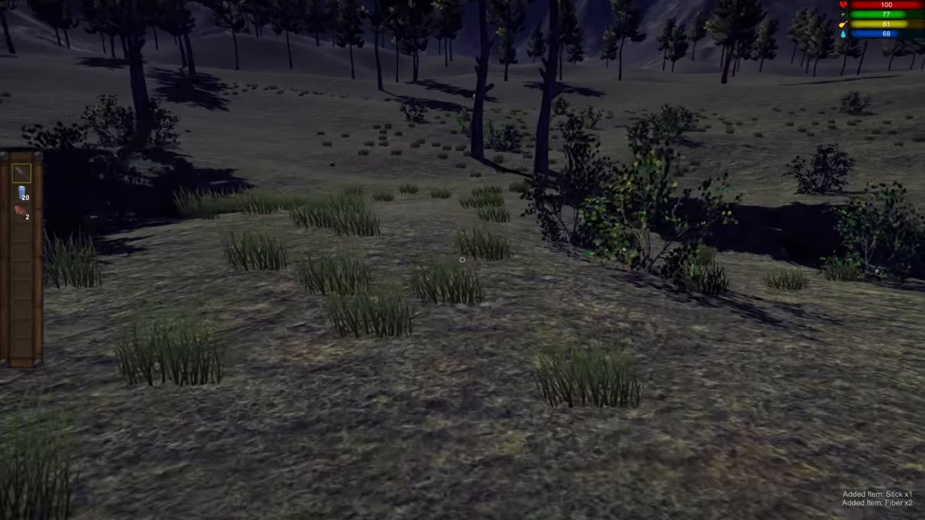
{"action": "mouse_move", "coordinate": [462, 260]}
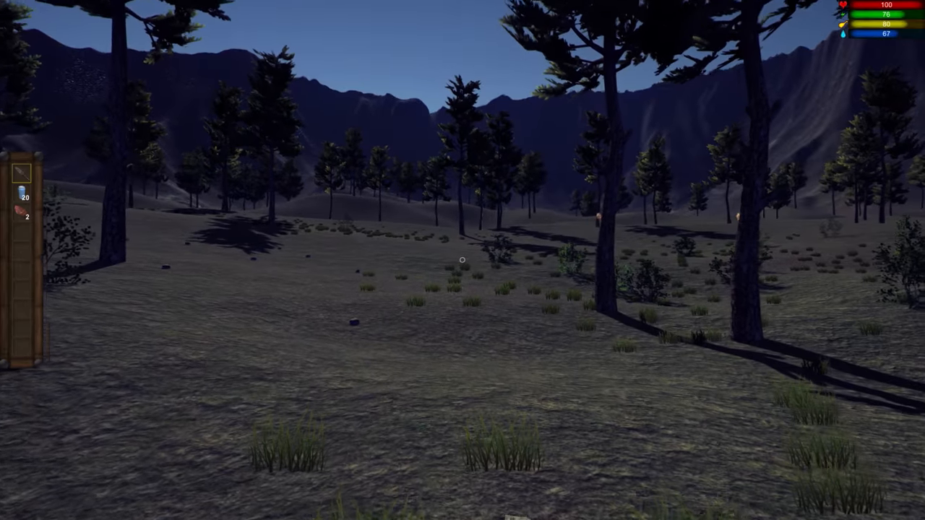
{"action": "mouse_move", "coordinate": [462, 260]}
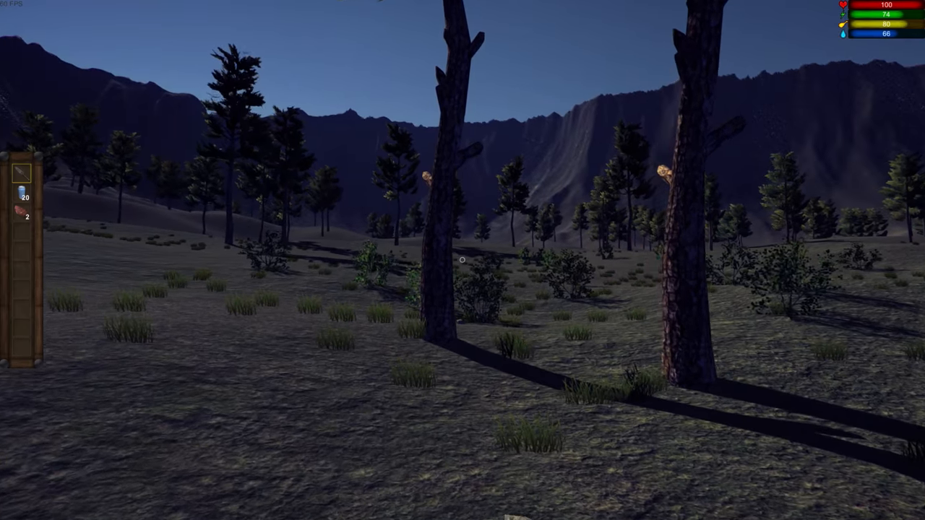
{"action": "mouse_move", "coordinate": [462, 261]}
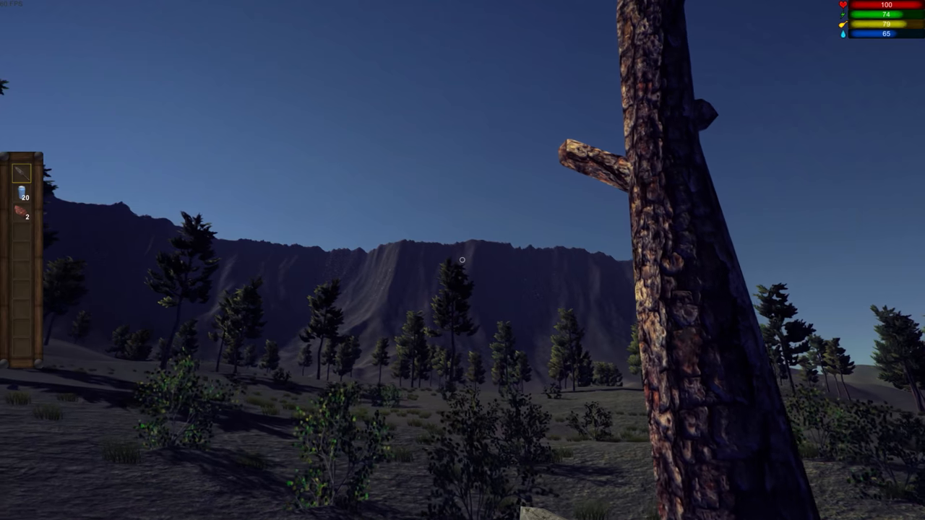
{"action": "mouse_move", "coordinate": [462, 260]}
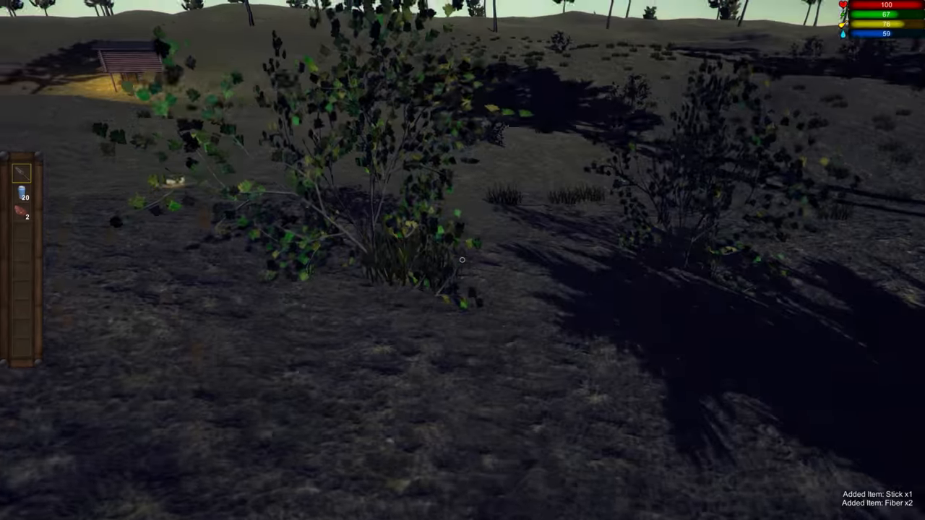
{"action": "mouse_move", "coordinate": [463, 261]}
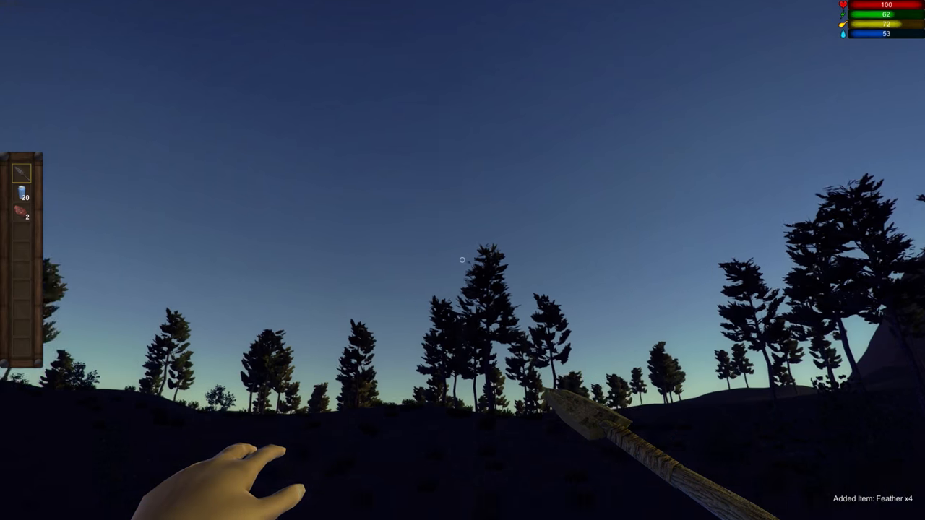
{"action": "mouse_move", "coordinate": [463, 260]}
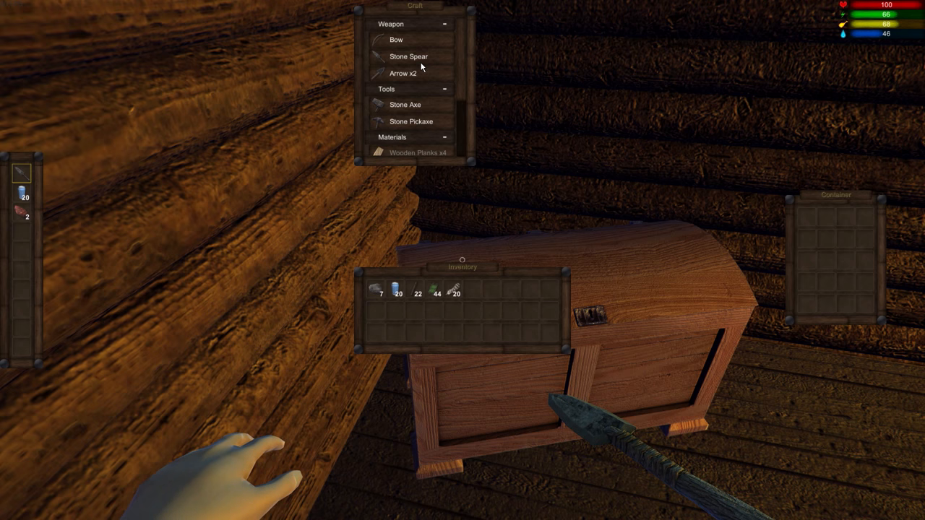
Craft a stone axe and then a stone pickaxe from sticks and fiber.
{"action": "left_click", "coordinate": [405, 104]}
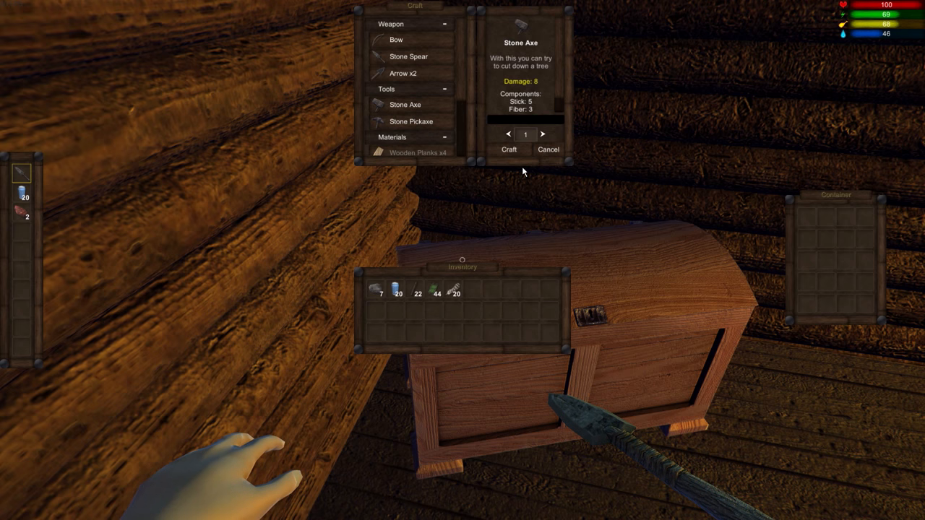
{"action": "left_click", "coordinate": [509, 149]}
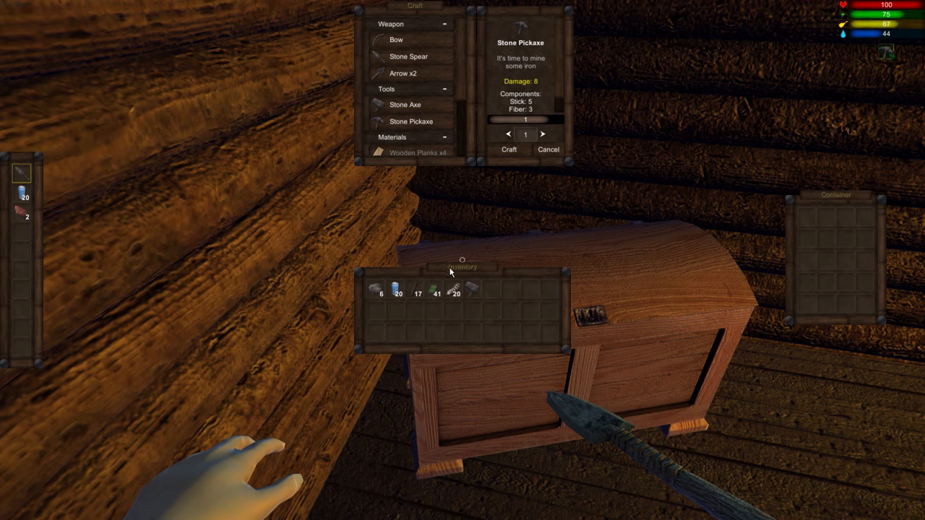
{"action": "left_click", "coordinate": [509, 149]}
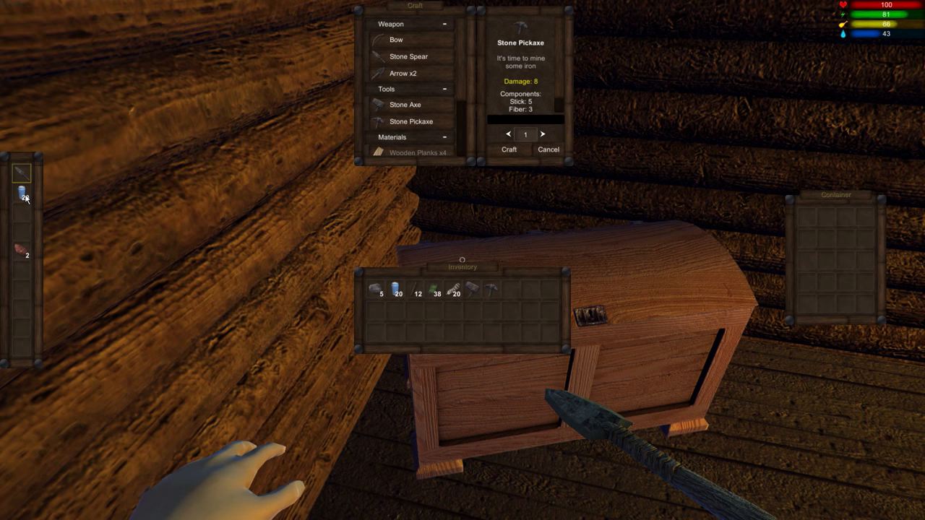
{"action": "mouse_move", "coordinate": [468, 289]}
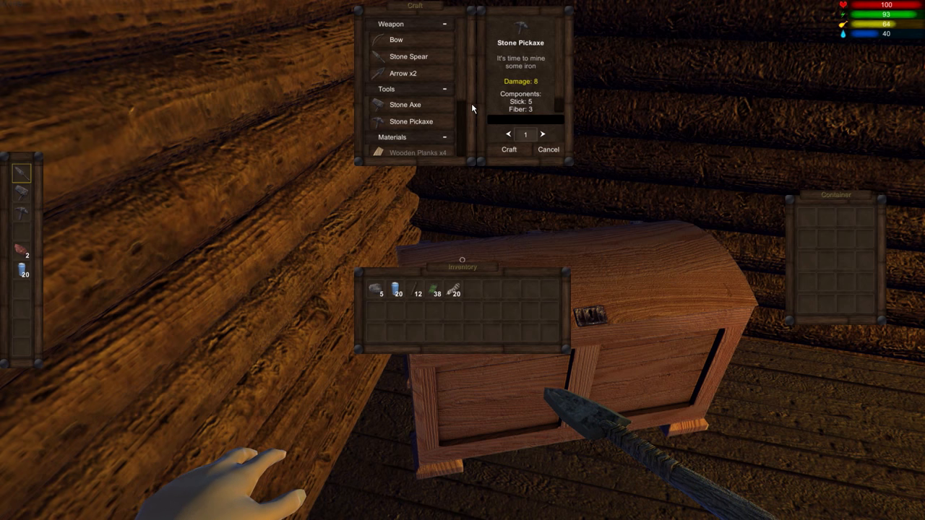
Browse the Furniture torch recipe, then select the Arrow x2 recipe under Weapon.
{"action": "scroll", "scroll_direction": "down", "scroll_amount": 3}
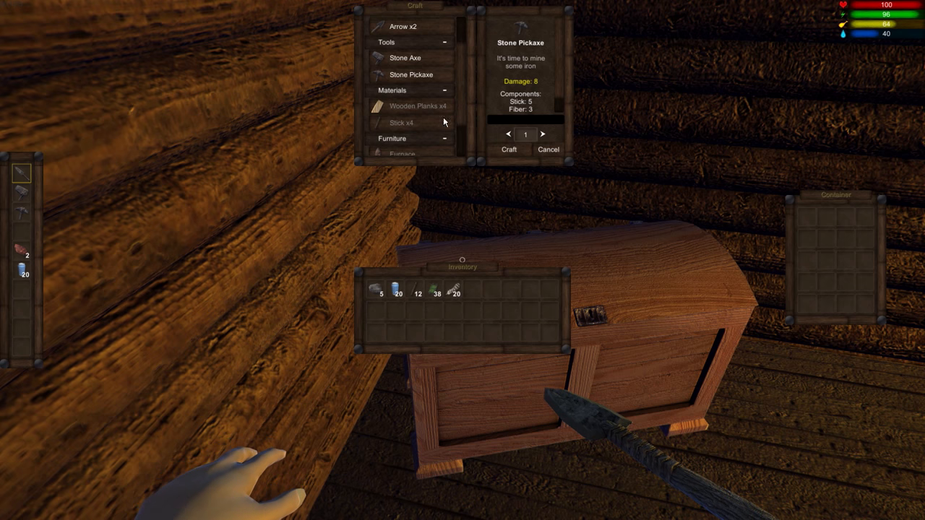
{"action": "scroll", "scroll_direction": "down", "scroll_amount": 3}
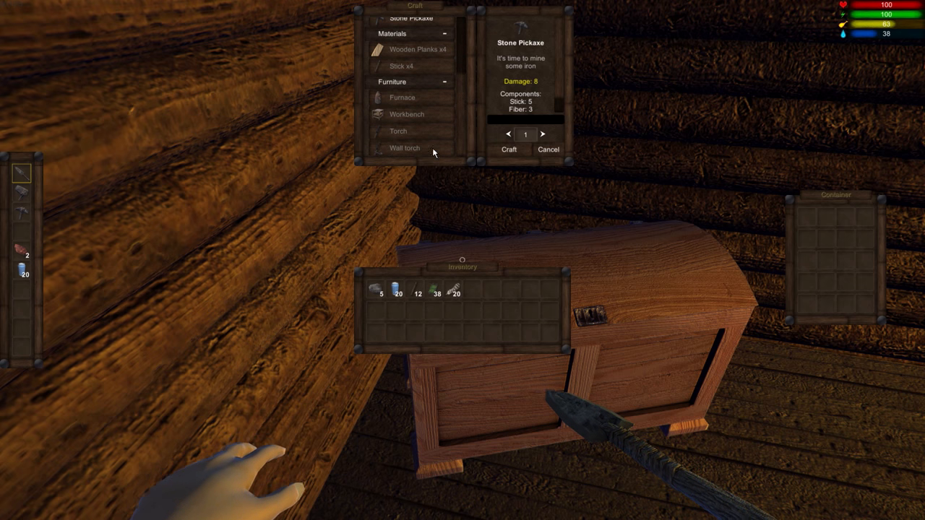
{"action": "left_click", "coordinate": [397, 130]}
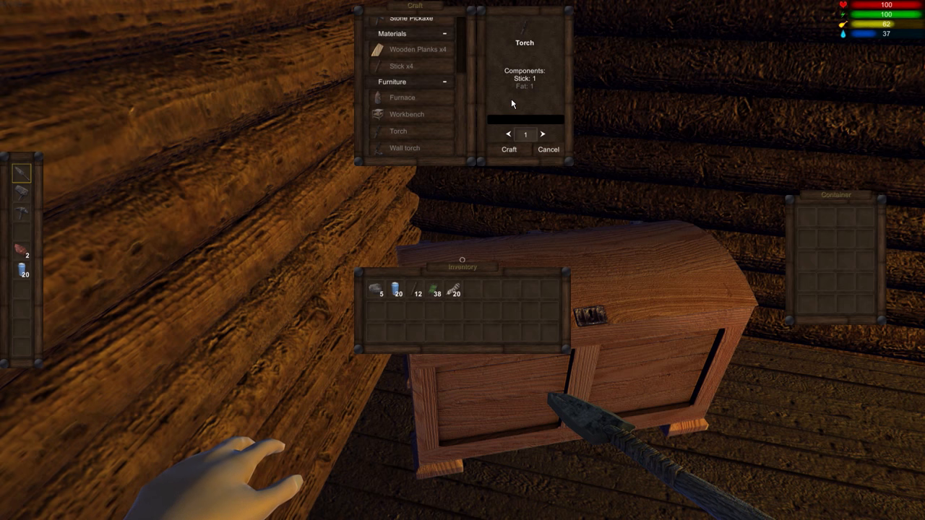
{"action": "scroll", "scroll_direction": "up", "scroll_amount": 3}
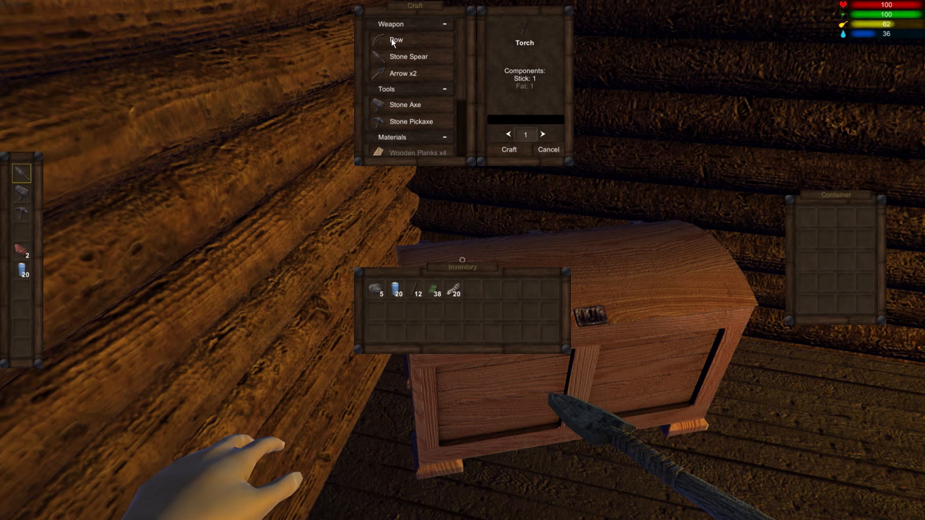
{"action": "left_click", "coordinate": [396, 41]}
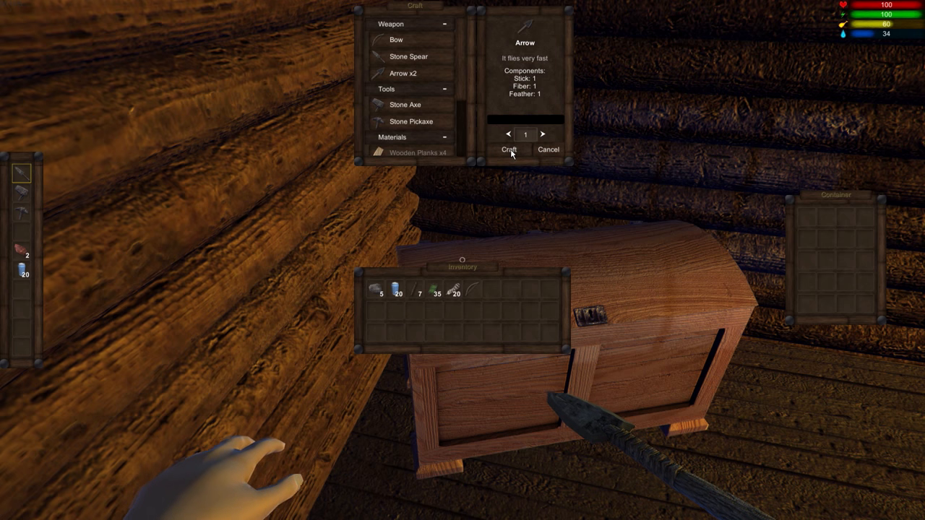
Craft three batches of arrows, bringing the inventory to twelve arrows.
{"action": "left_click", "coordinate": [509, 149]}
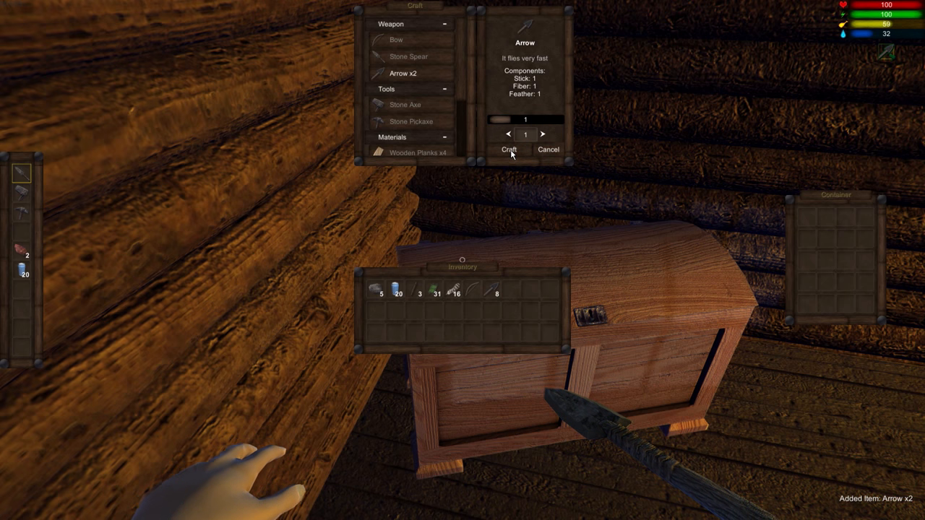
{"action": "left_click", "coordinate": [509, 149]}
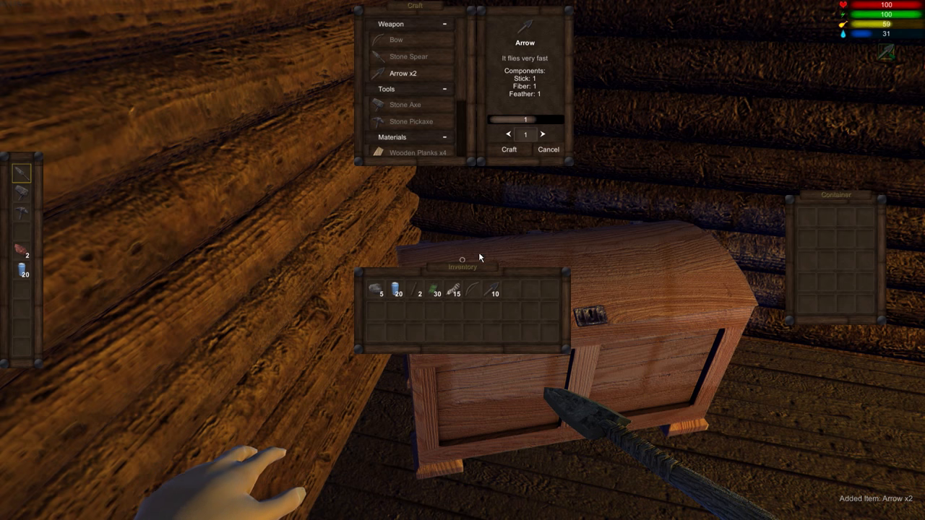
{"action": "left_click", "coordinate": [509, 149]}
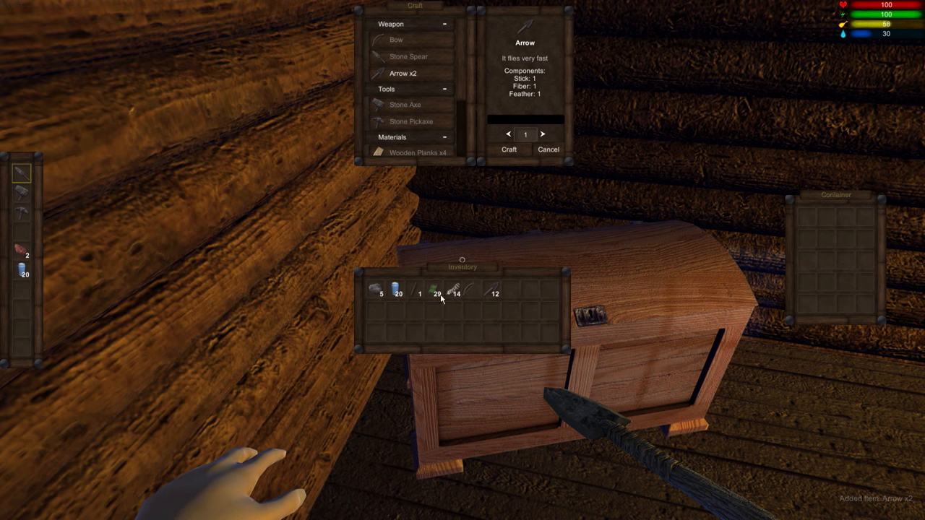
{"action": "mouse_move", "coordinate": [22, 196]}
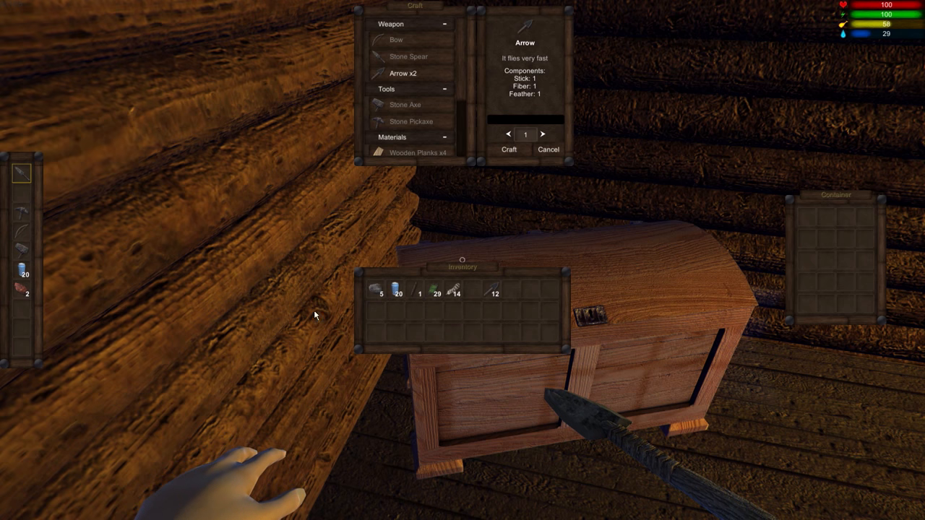
{"action": "mouse_move", "coordinate": [20, 205]}
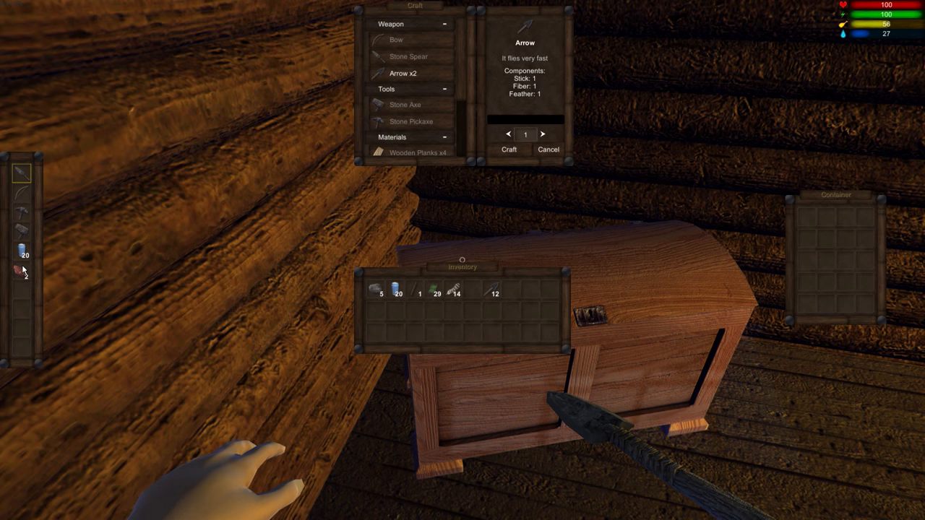
{"action": "mouse_move", "coordinate": [491, 292]}
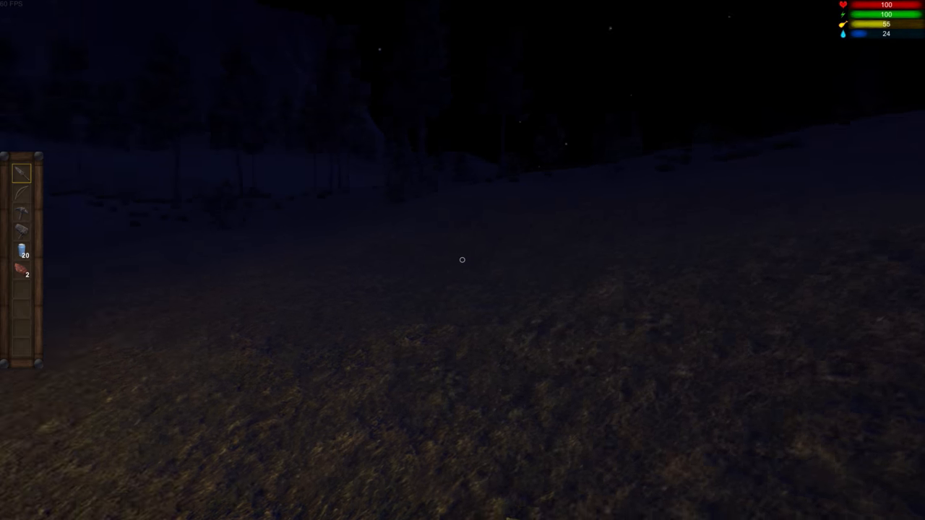
{"action": "mouse_move", "coordinate": [462, 261]}
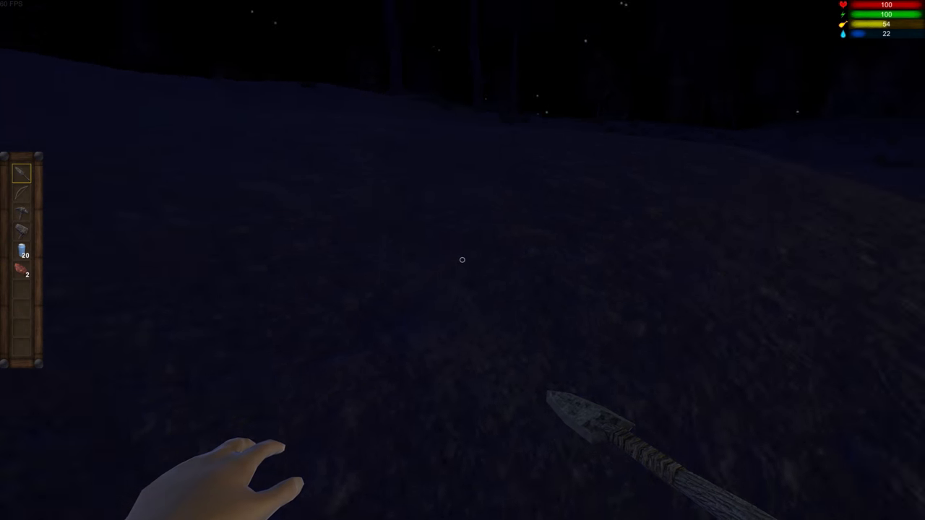
{"action": "mouse_move", "coordinate": [462, 260]}
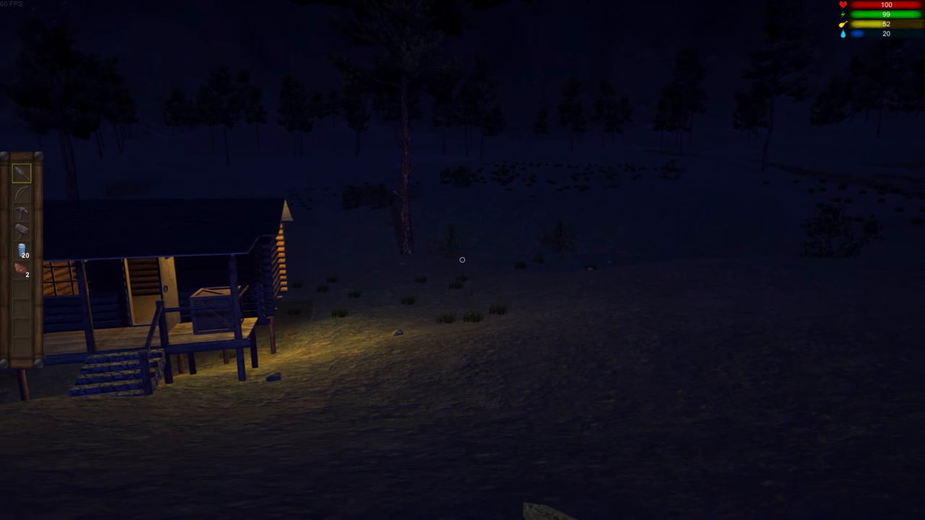
{"action": "mouse_move", "coordinate": [463, 260]}
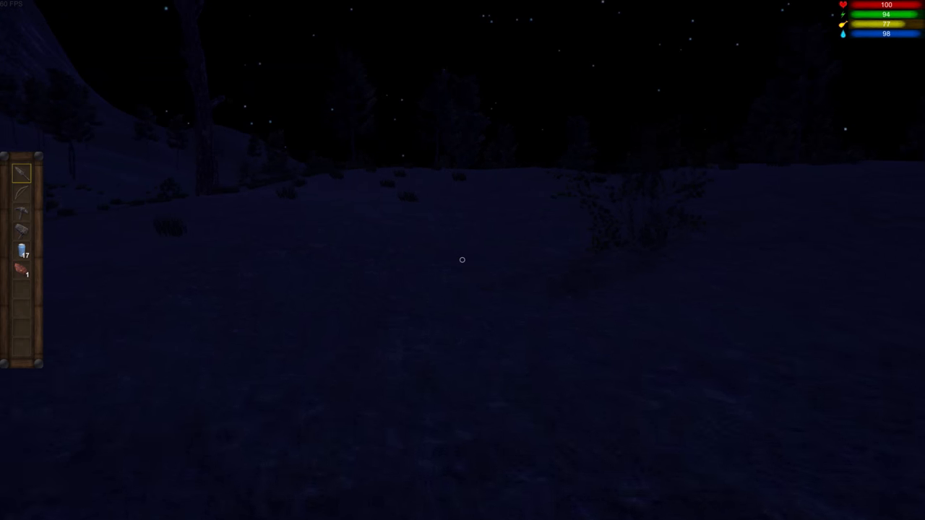
{"action": "mouse_move", "coordinate": [462, 261]}
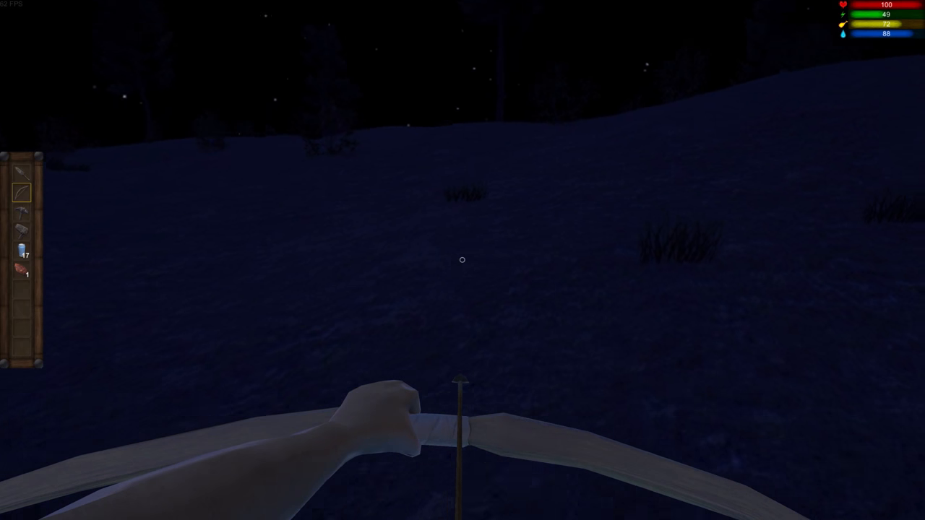
{"action": "mouse_move", "coordinate": [463, 260]}
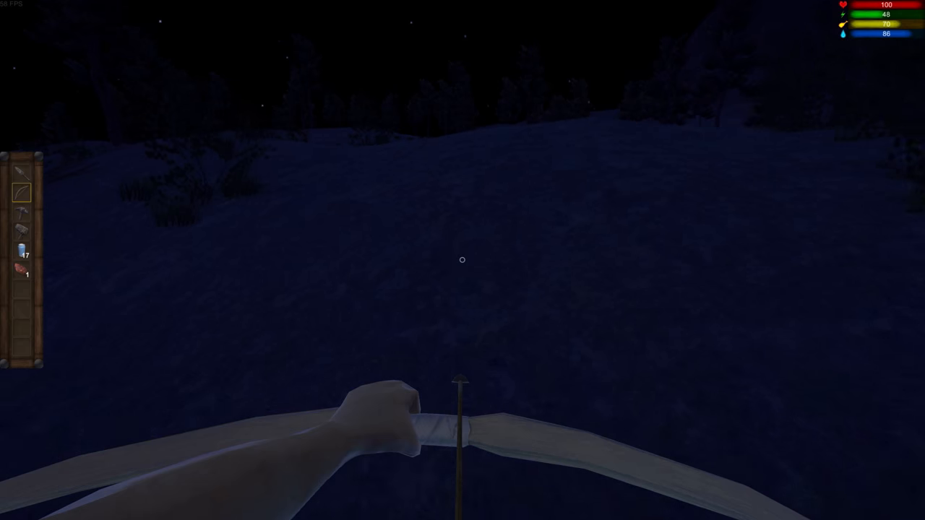
{"action": "mouse_move", "coordinate": [463, 260]}
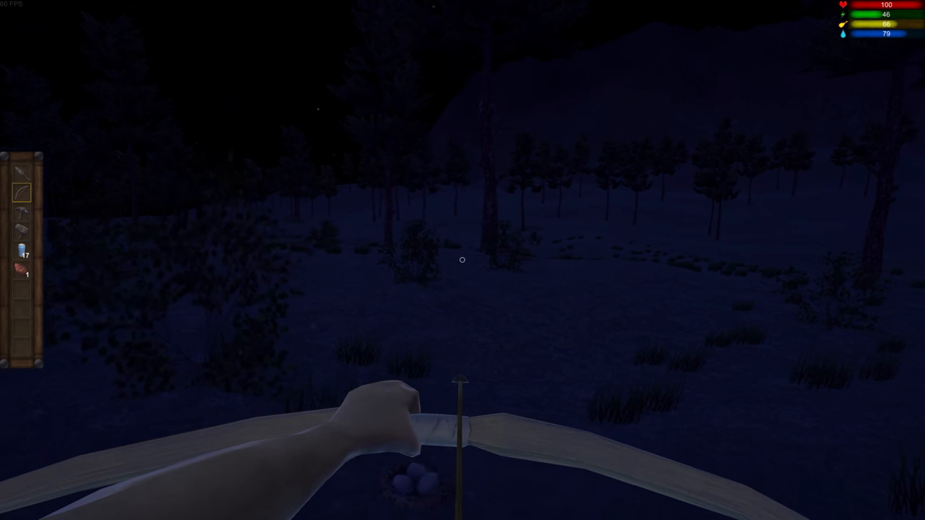
{"action": "mouse_move", "coordinate": [463, 260]}
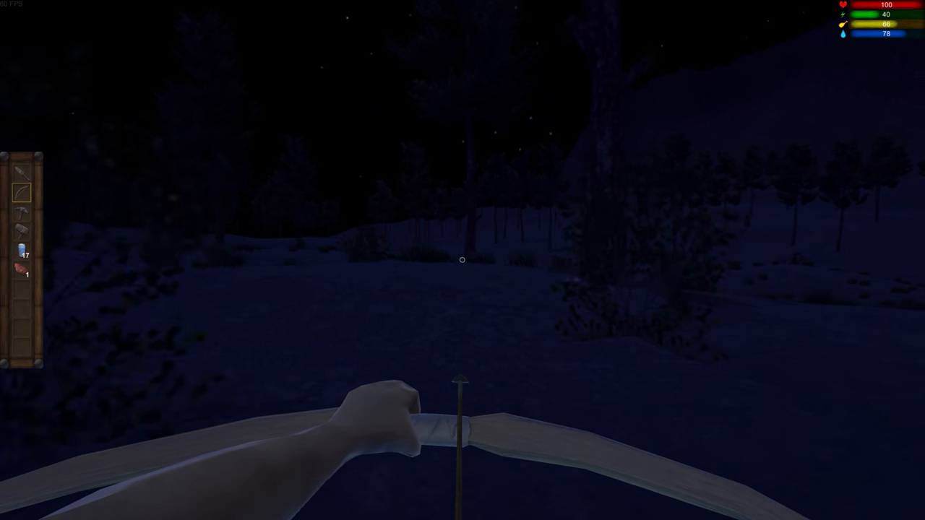
{"action": "mouse_move", "coordinate": [463, 260]}
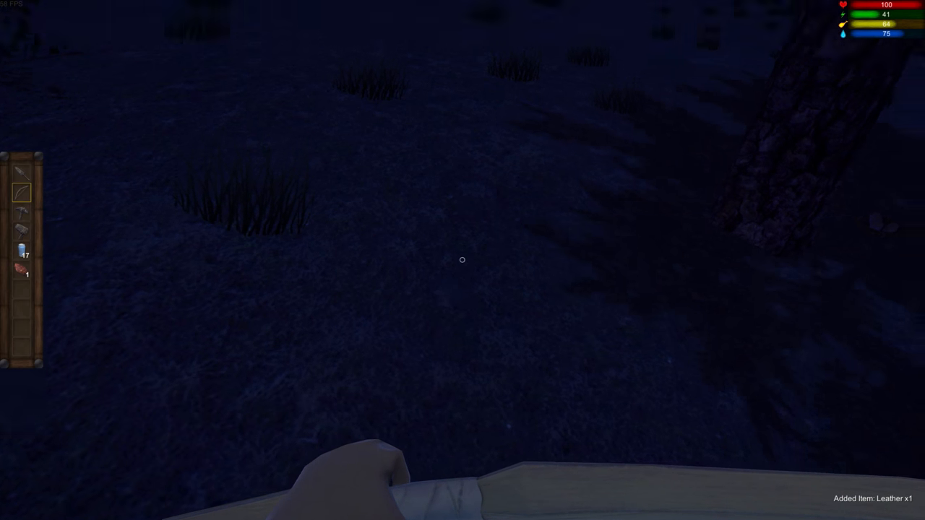
{"action": "mouse_move", "coordinate": [463, 260]}
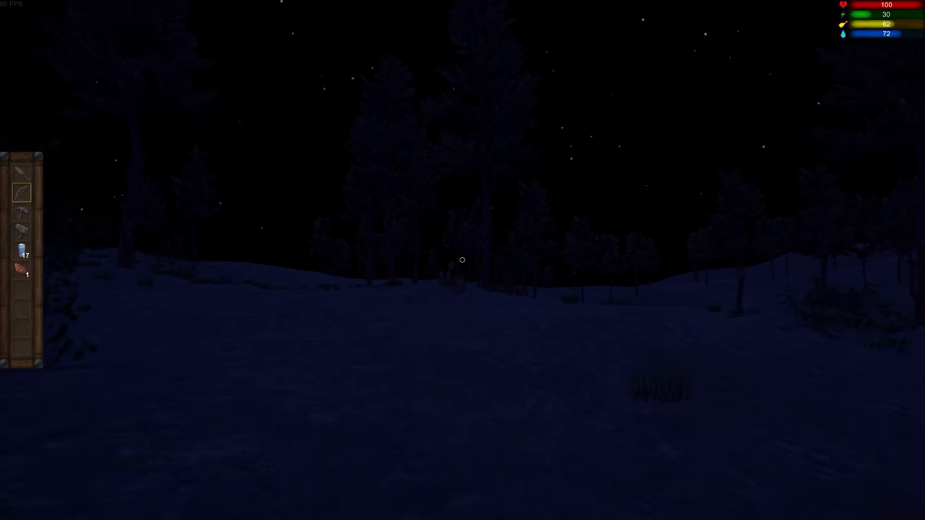
{"action": "mouse_move", "coordinate": [463, 260]}
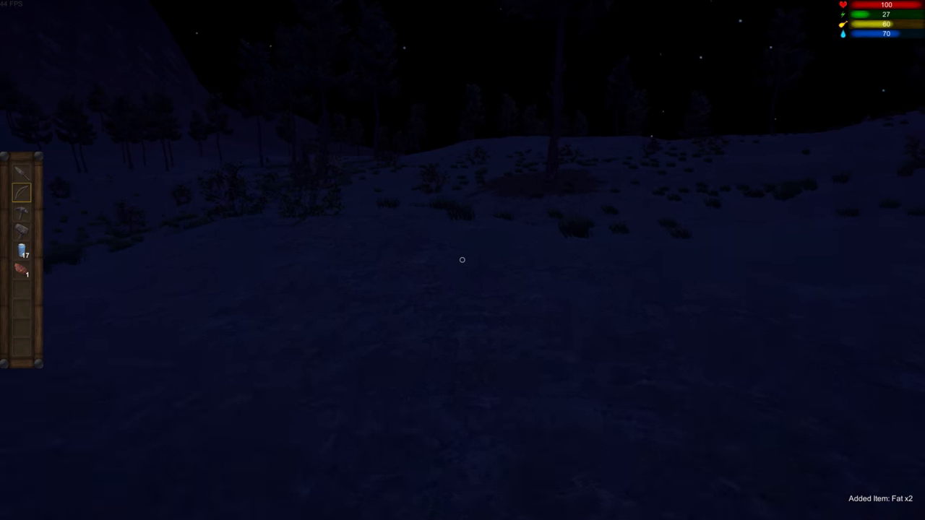
{"action": "mouse_move", "coordinate": [462, 260]}
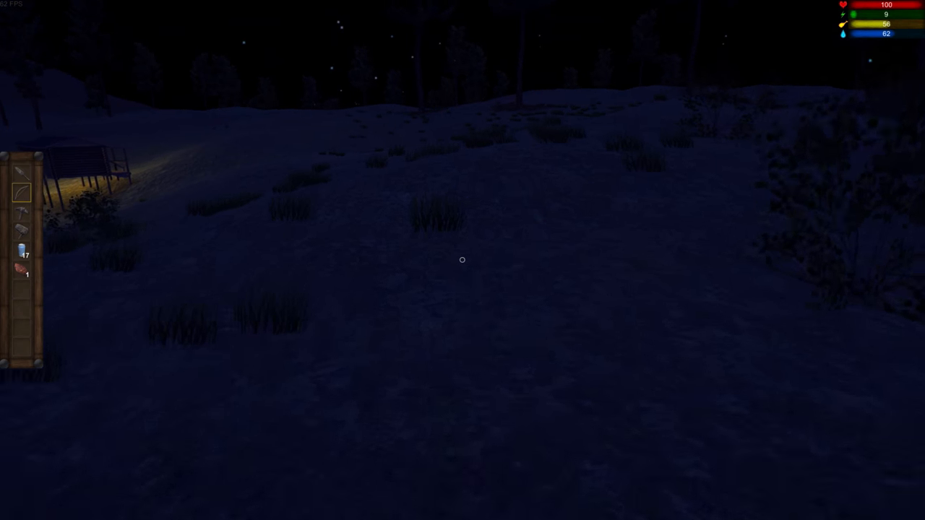
{"action": "mouse_move", "coordinate": [462, 260]}
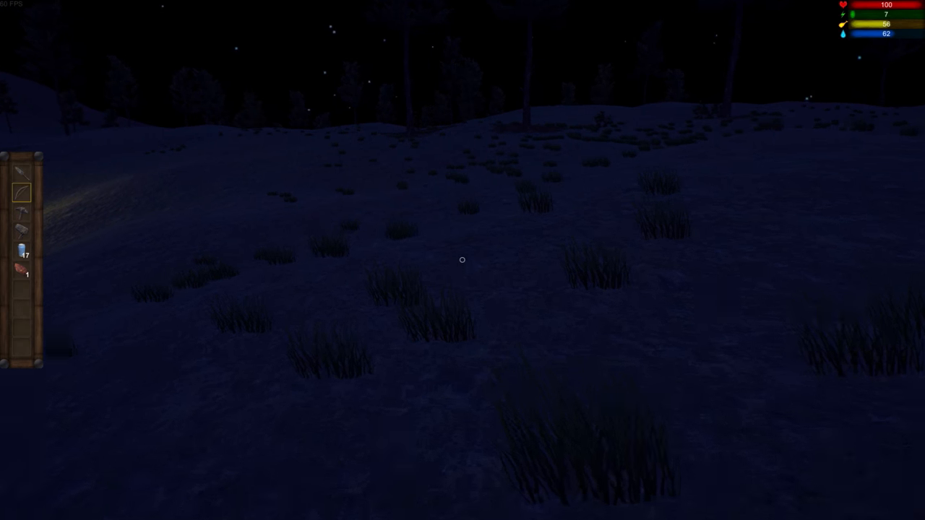
{"action": "mouse_move", "coordinate": [463, 260]}
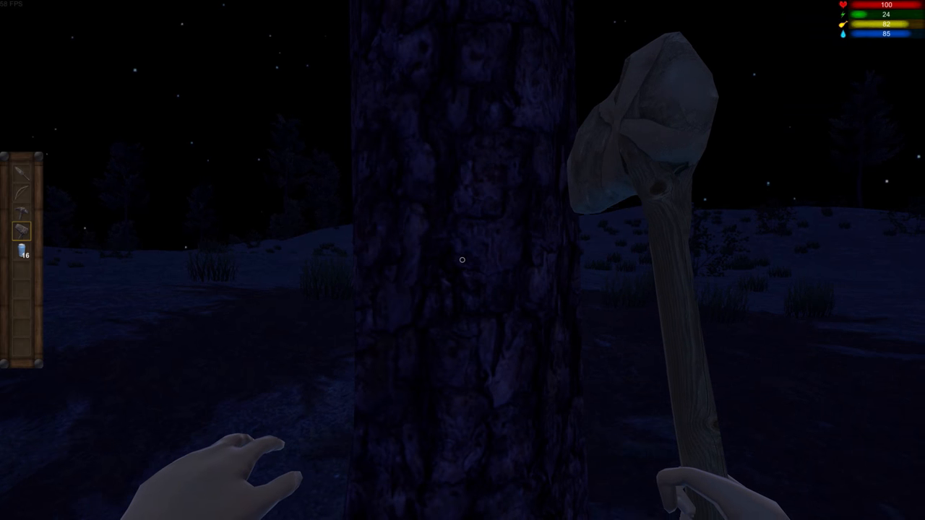
Chop at the tall tree with the stone axe, then walk back into the cabin.
{"action": "left_click", "coordinate": [462, 260]}
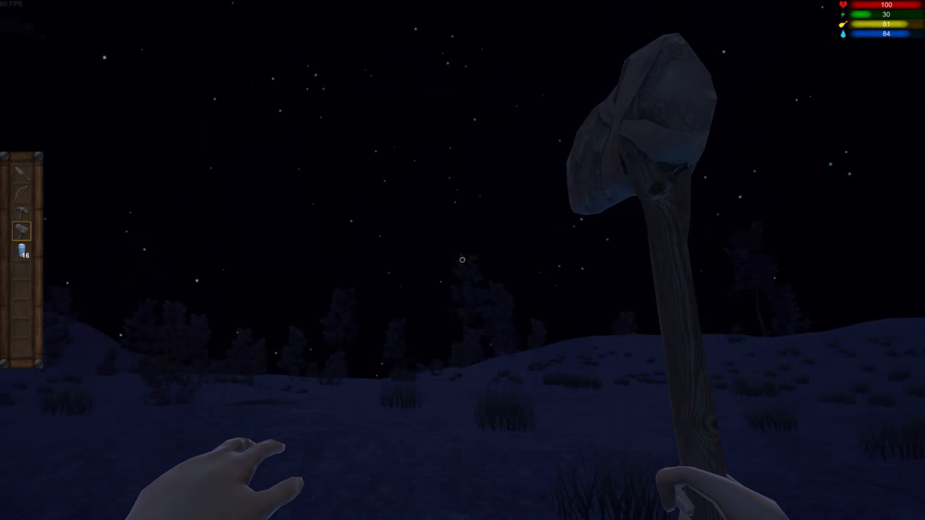
{"action": "mouse_move", "coordinate": [462, 260]}
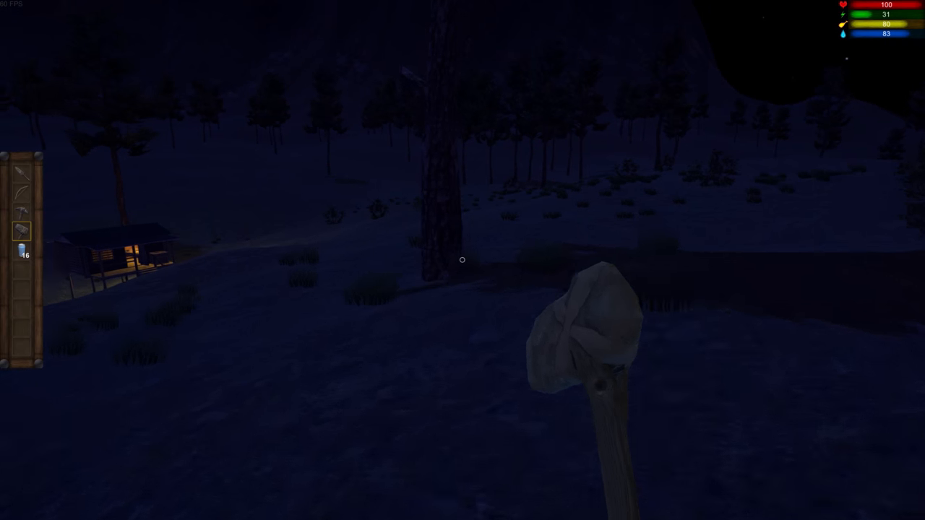
{"action": "left_click", "coordinate": [462, 260]}
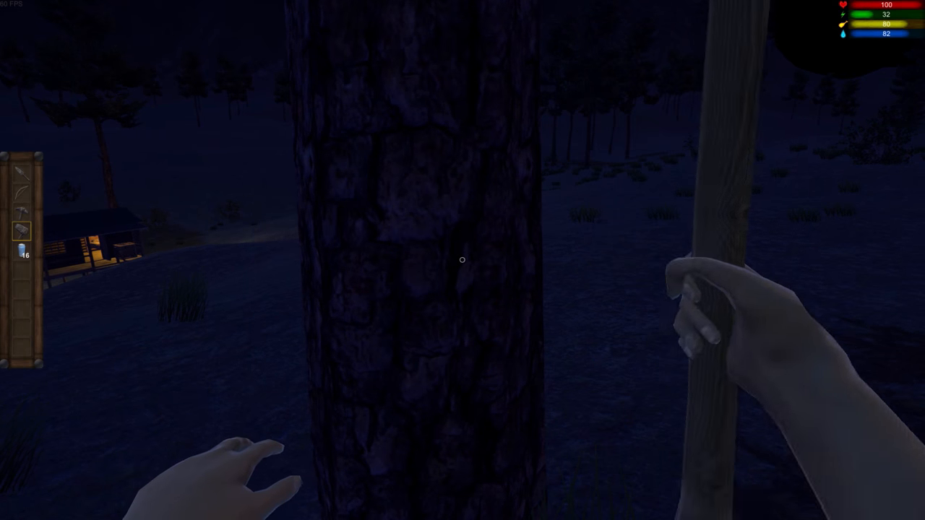
{"action": "left_click", "coordinate": [462, 260]}
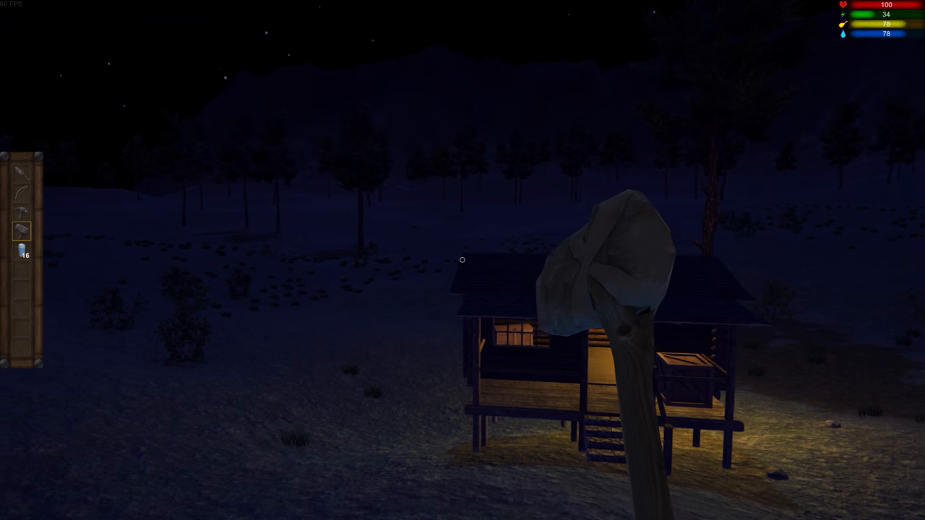
{"action": "key", "text": "w"}
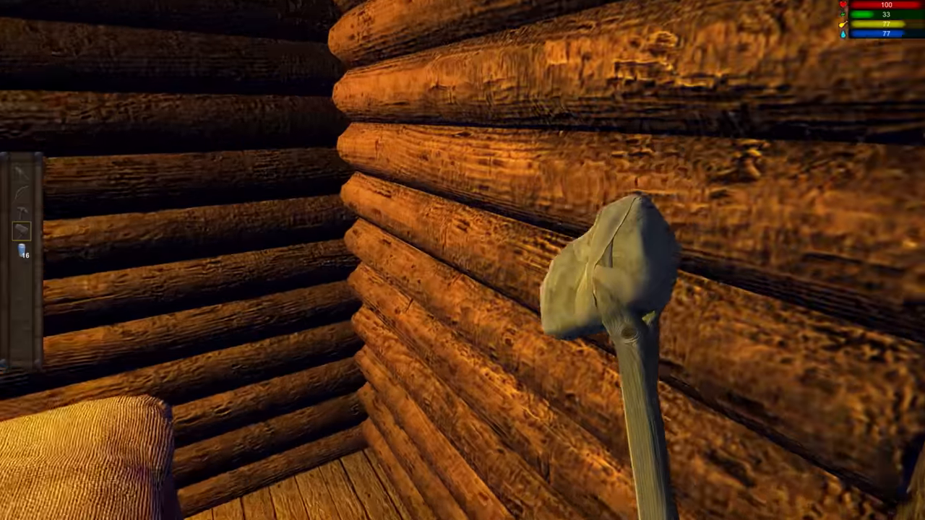
{"action": "mouse_move", "coordinate": [463, 261]}
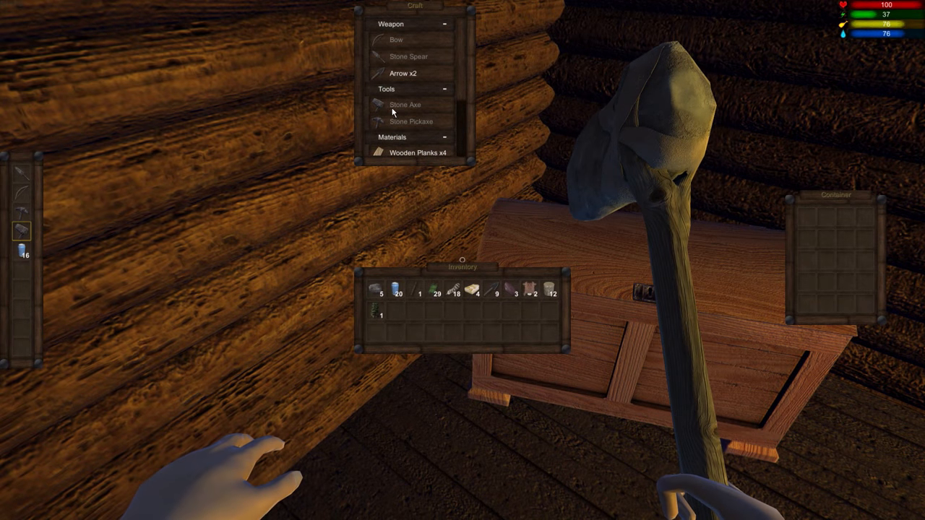
Craft a batch of wooden planks, check the furnace recipe, then craft and take a torch.
{"action": "left_click", "coordinate": [417, 153]}
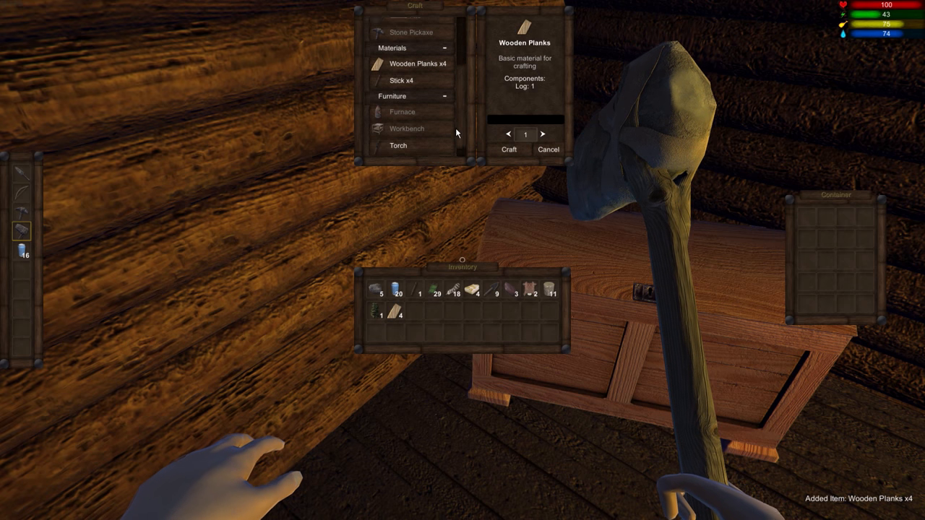
{"action": "left_click", "coordinate": [402, 112]}
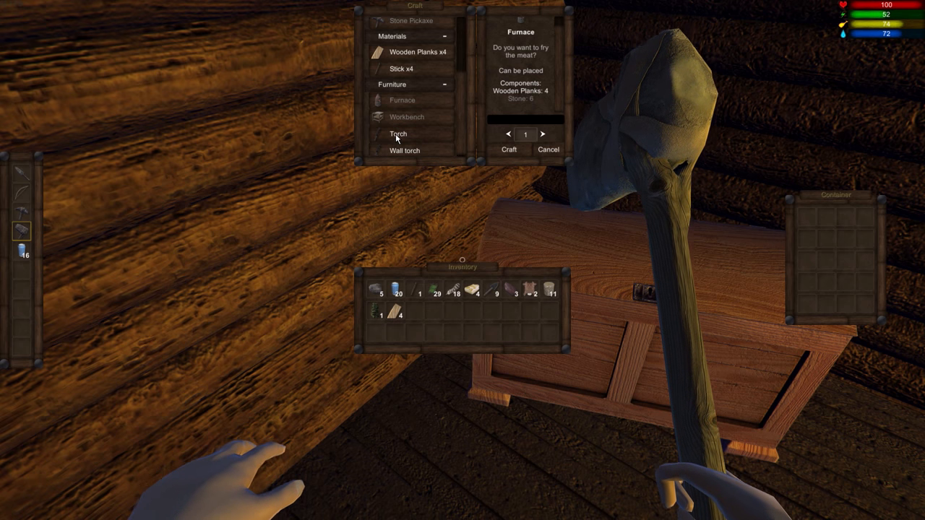
{"action": "left_click", "coordinate": [397, 133]}
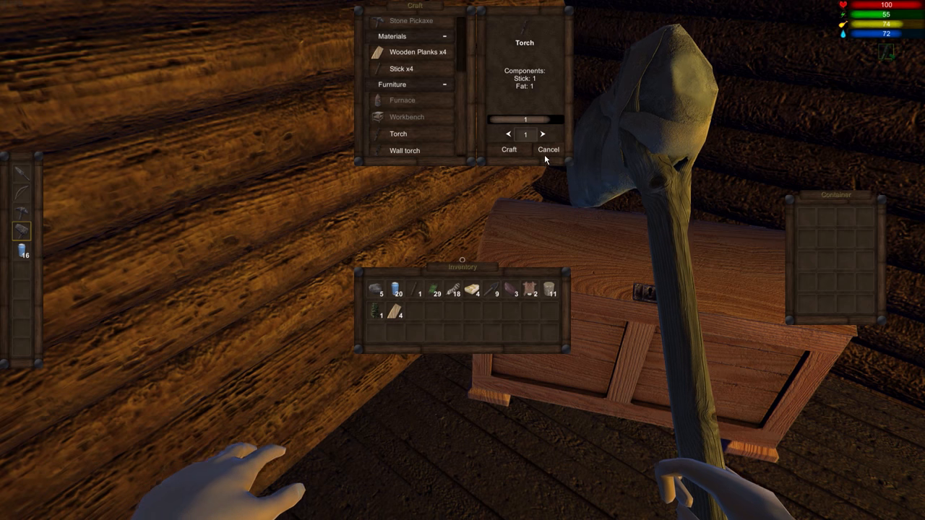
{"action": "left_click", "coordinate": [508, 149]}
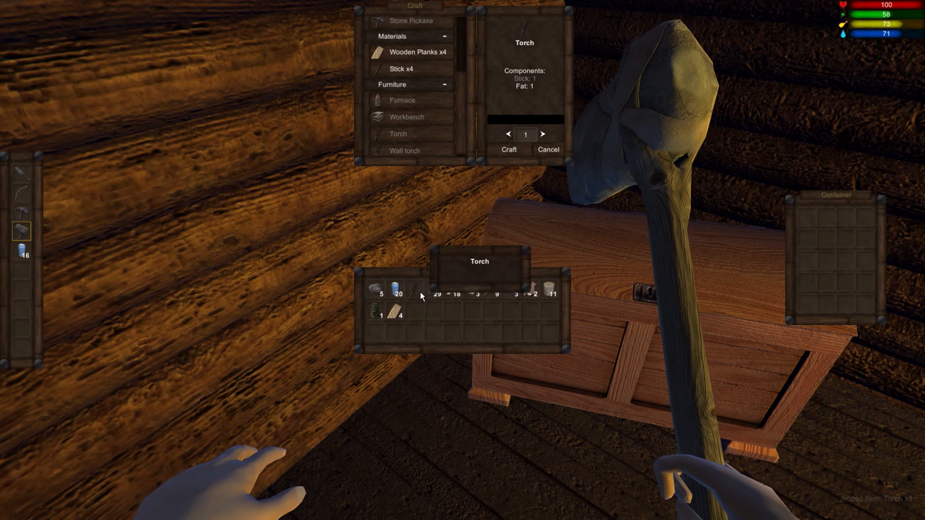
{"action": "left_click", "coordinate": [509, 149]}
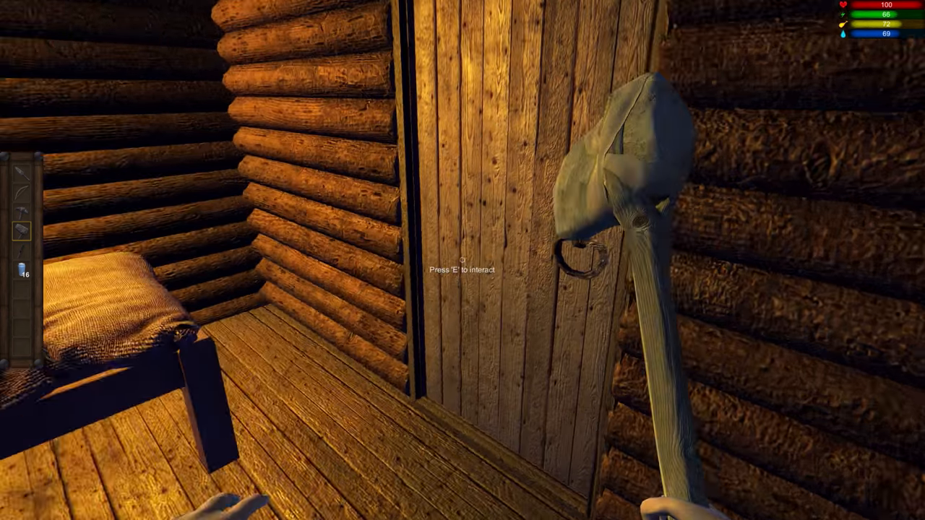
Go outside with the lit torch and pick up a stone on the night meadow.
{"action": "key", "text": "e"}
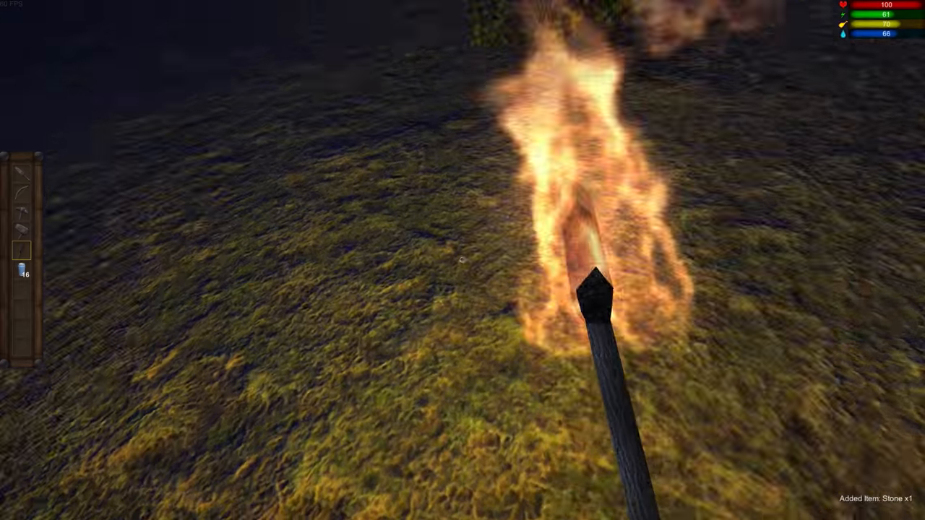
{"action": "mouse_move", "coordinate": [462, 260]}
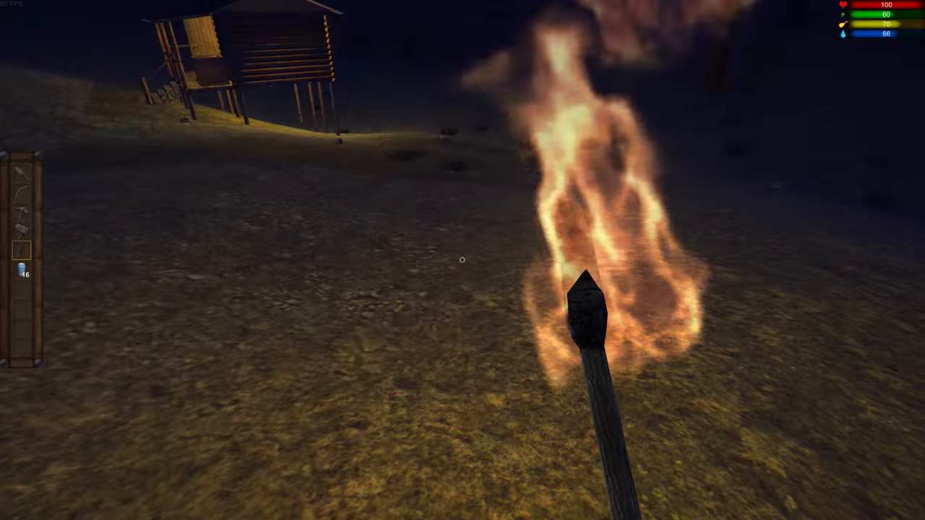
{"action": "mouse_move", "coordinate": [463, 260]}
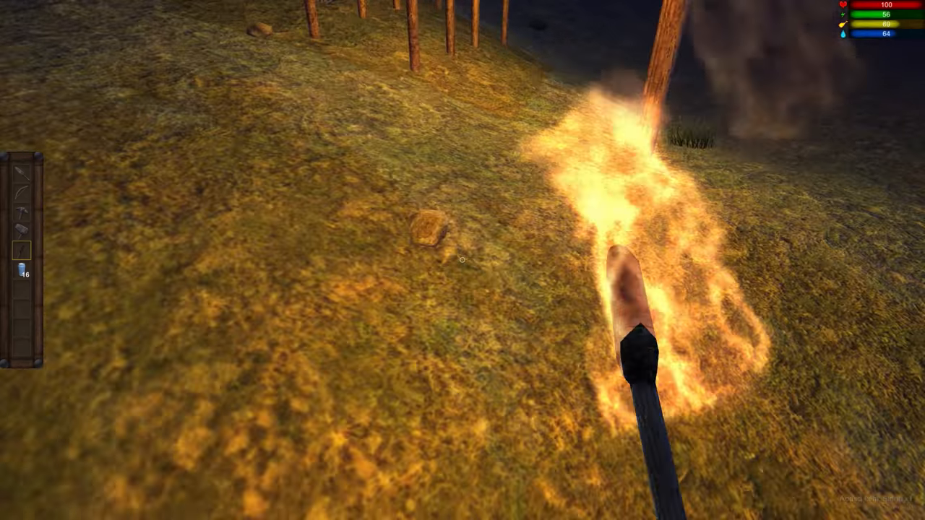
{"action": "mouse_move", "coordinate": [463, 260]}
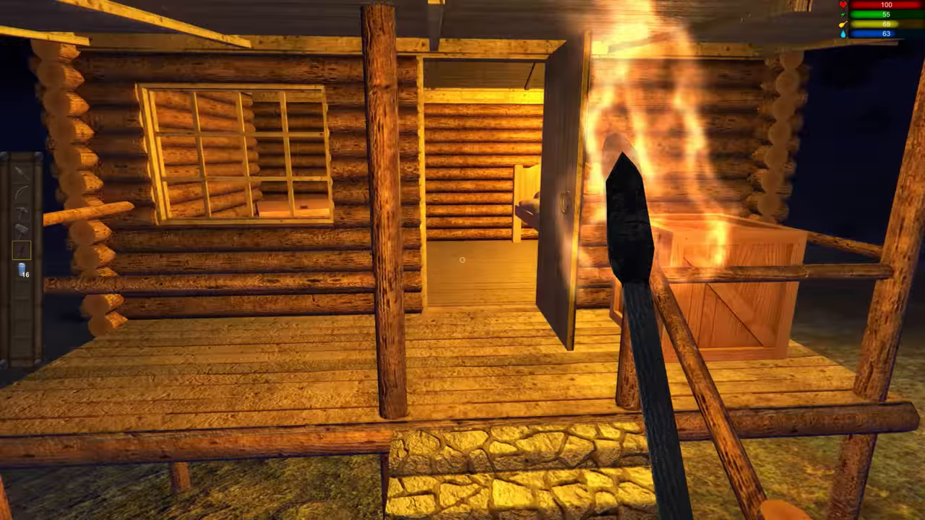
{"action": "mouse_move", "coordinate": [463, 261]}
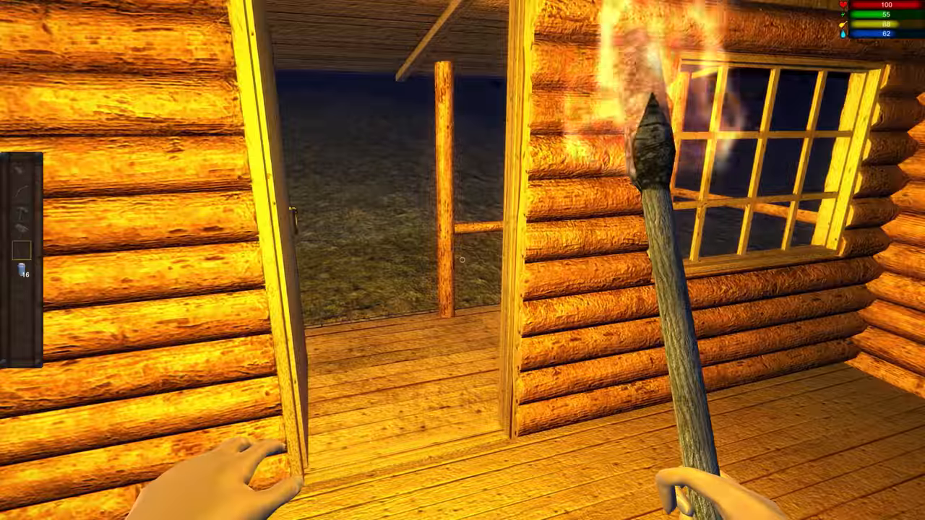
{"action": "mouse_move", "coordinate": [463, 260]}
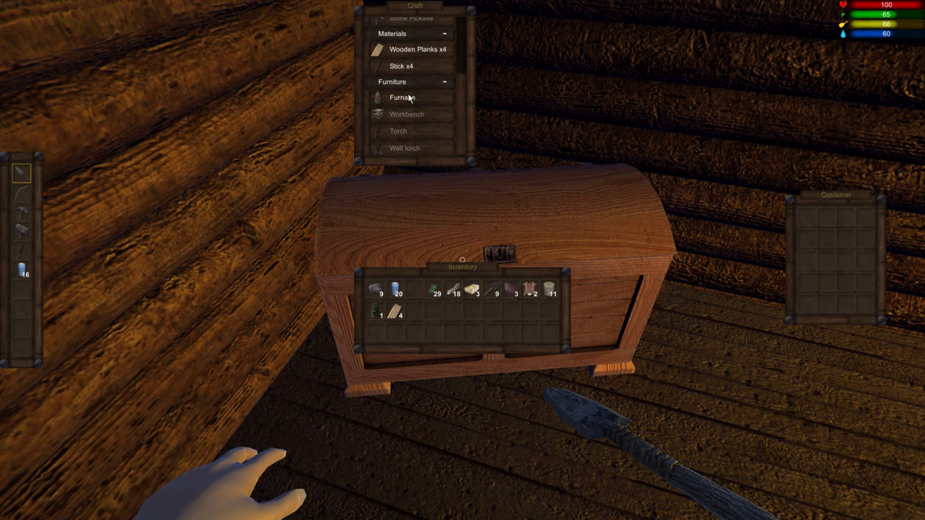
Select the Furnace recipe (four planks, four stones) under Furniture.
{"action": "left_click", "coordinate": [402, 99]}
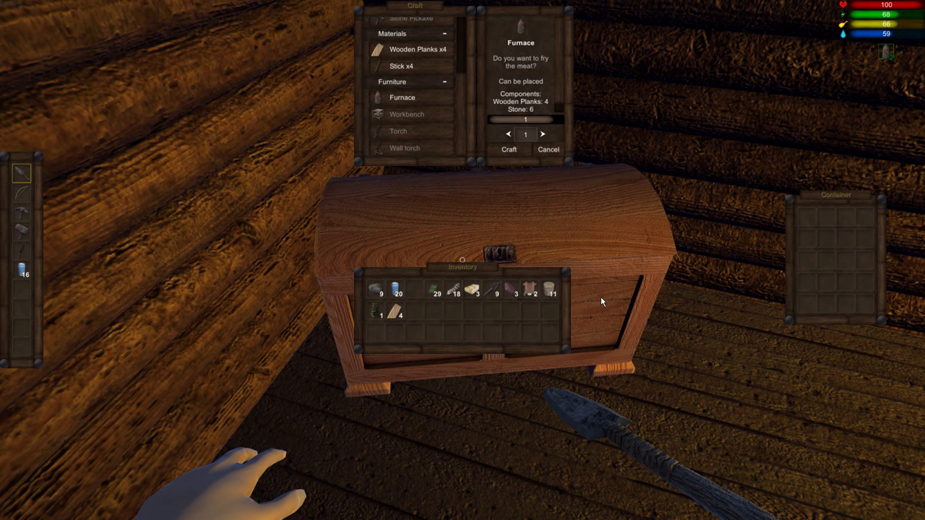
{"action": "mouse_move", "coordinate": [373, 315]}
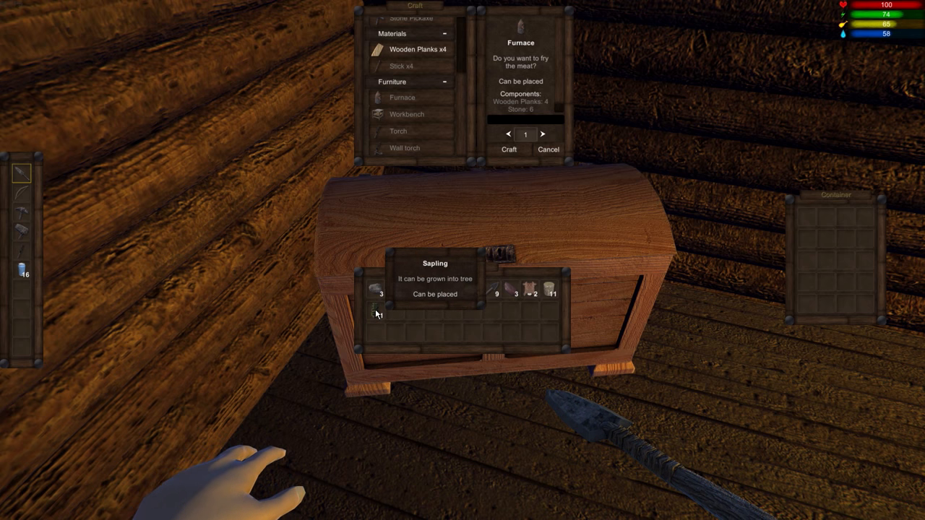
{"action": "mouse_move", "coordinate": [420, 295]}
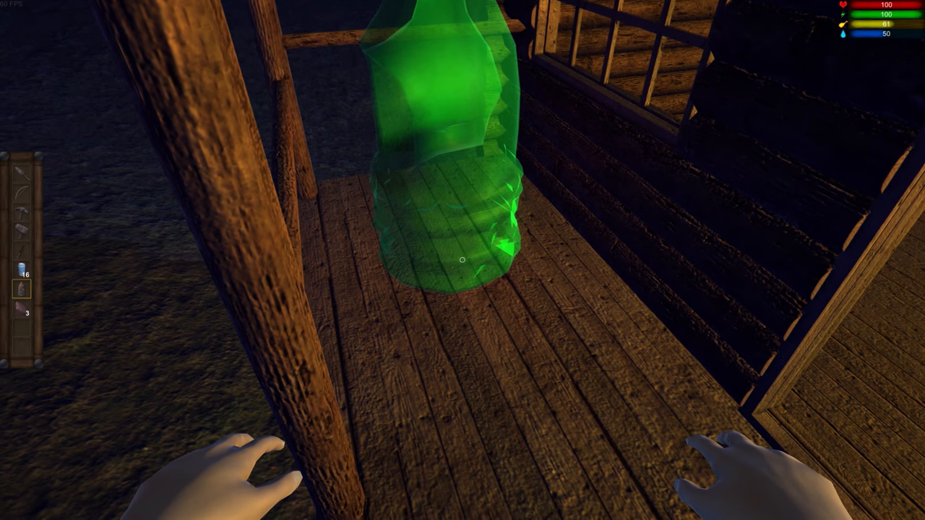
{"action": "mouse_move", "coordinate": [462, 260]}
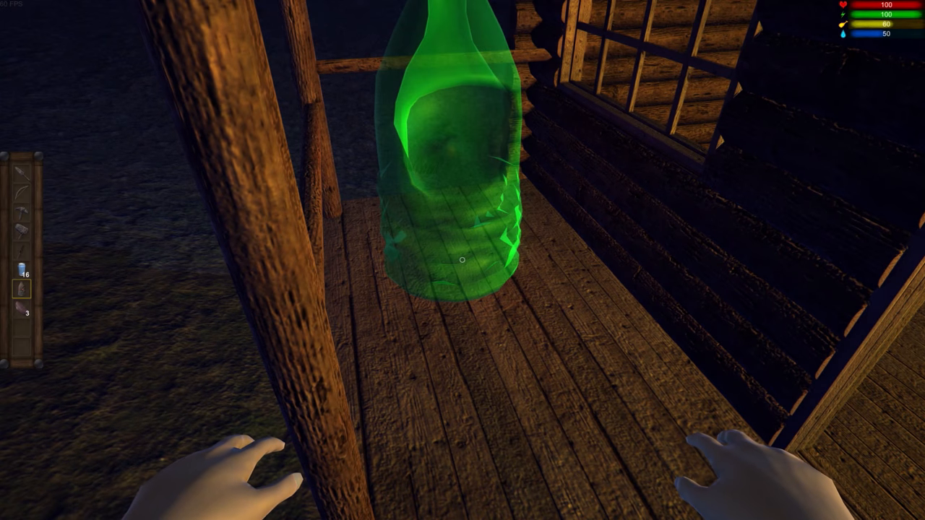
{"action": "mouse_move", "coordinate": [462, 260]}
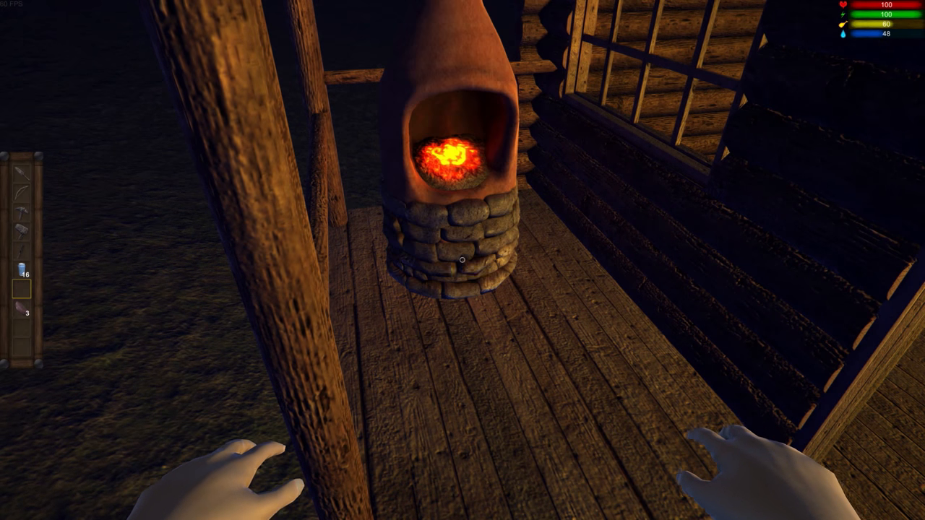
{"action": "mouse_move", "coordinate": [463, 260]}
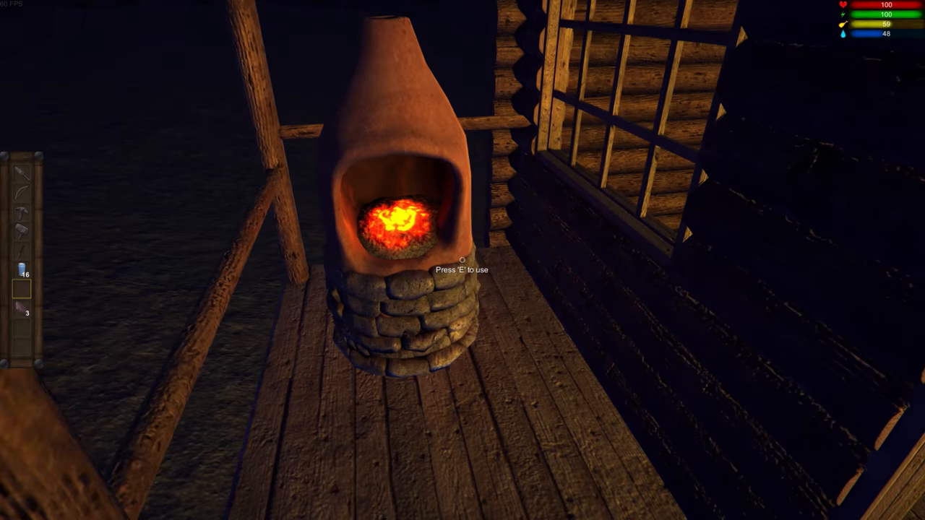
Cook the raw meat into meat using the furnace's Meat recipe.
{"action": "key", "text": "e"}
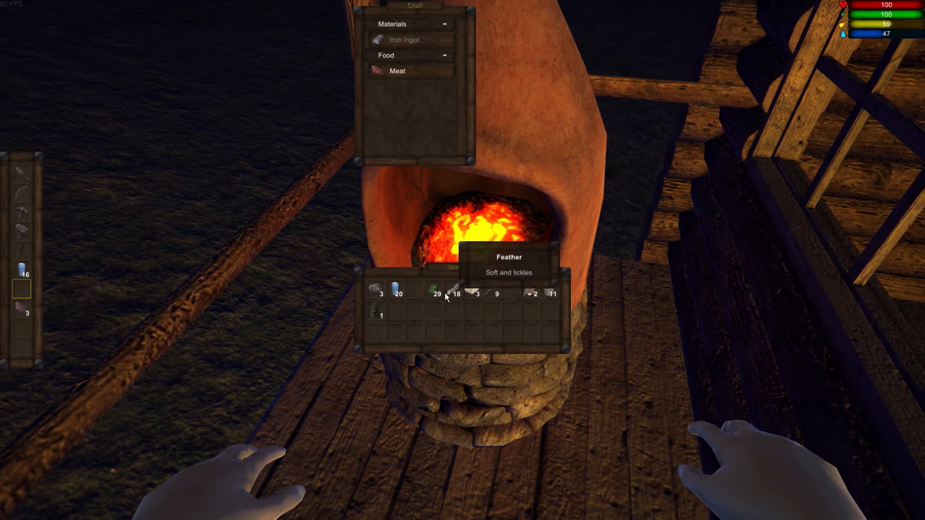
{"action": "left_click", "coordinate": [396, 69]}
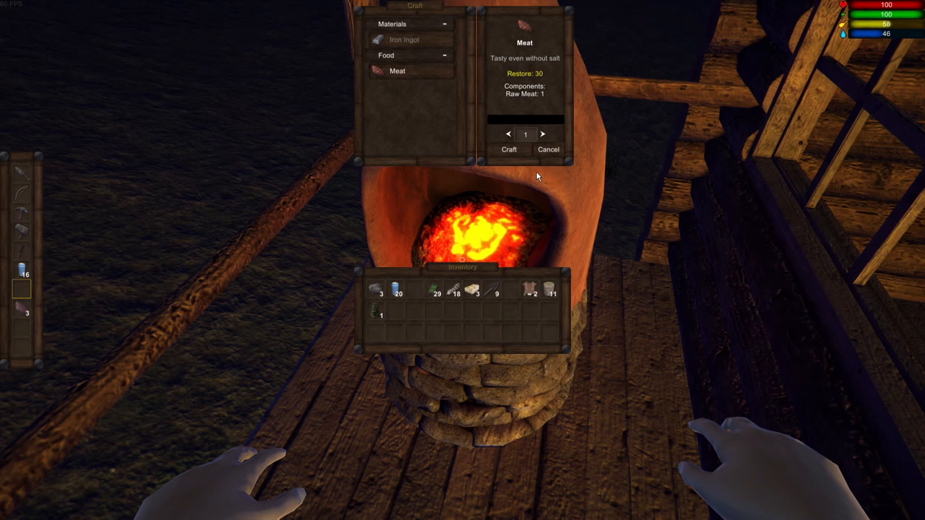
{"action": "left_click", "coordinate": [509, 149]}
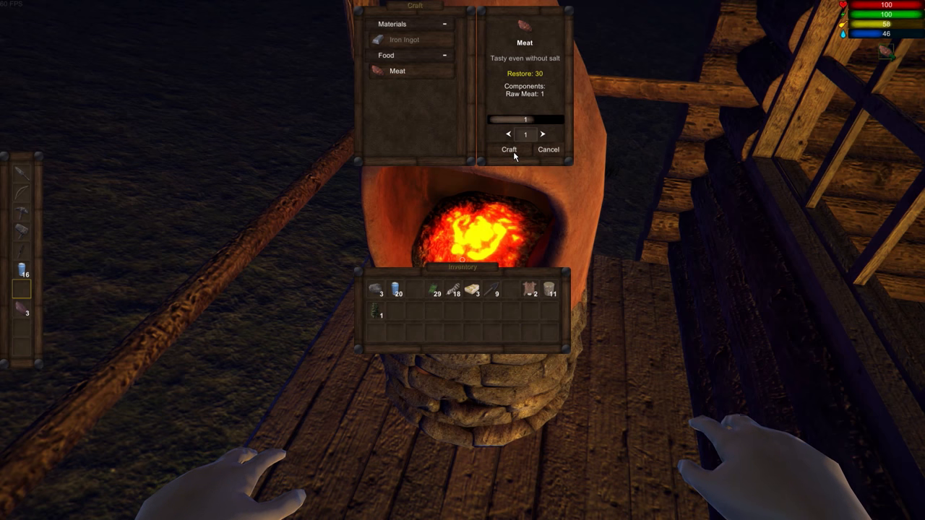
{"action": "left_click", "coordinate": [509, 149]}
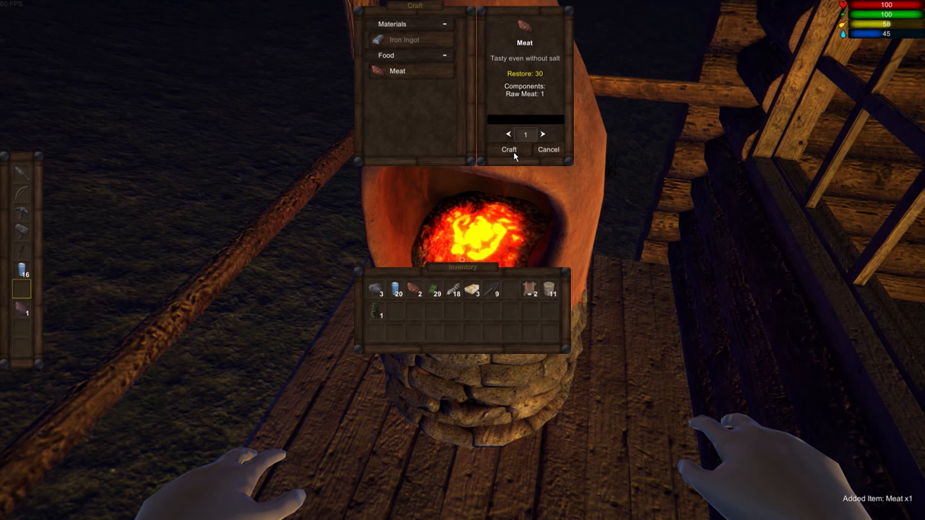
{"action": "left_click", "coordinate": [509, 149]}
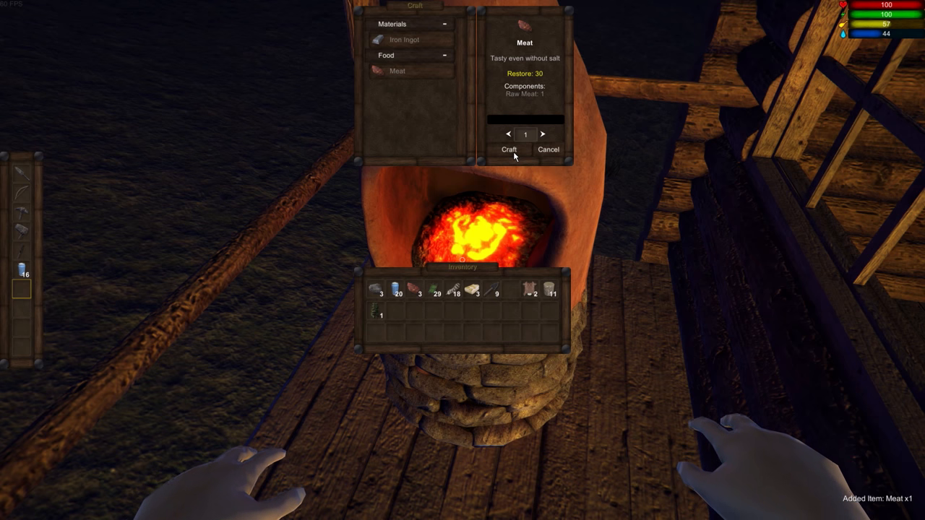
{"action": "mouse_move", "coordinate": [548, 294]}
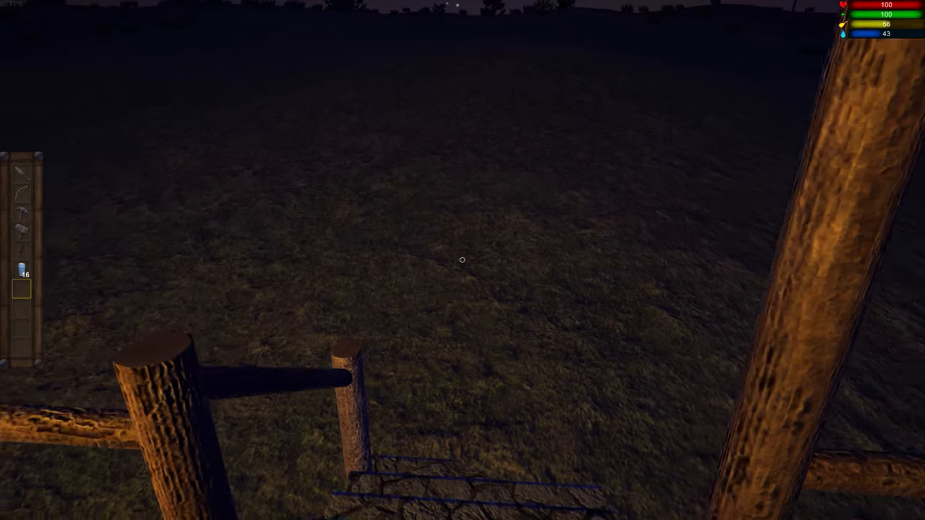
{"action": "mouse_move", "coordinate": [462, 260]}
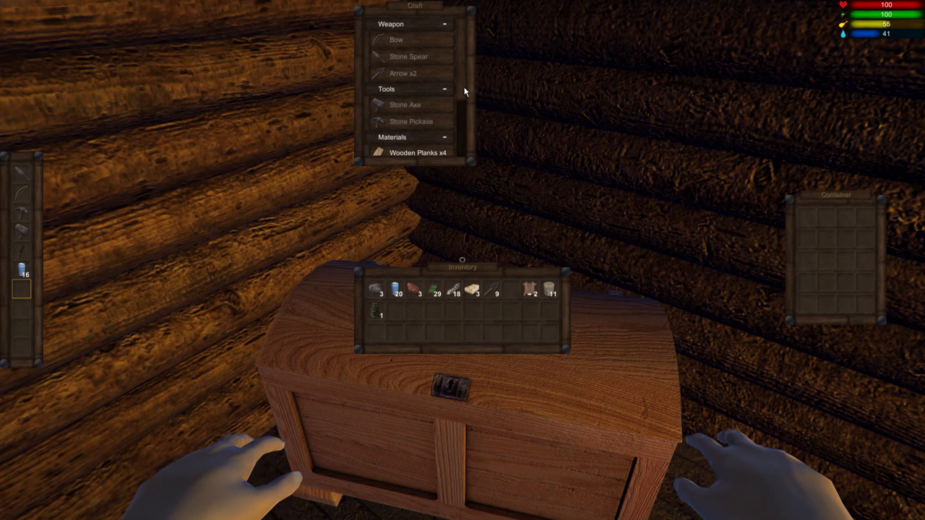
Craft a batch of wooden planks after checking the workbench's requirements.
{"action": "scroll", "scroll_direction": "down", "scroll_amount": 3}
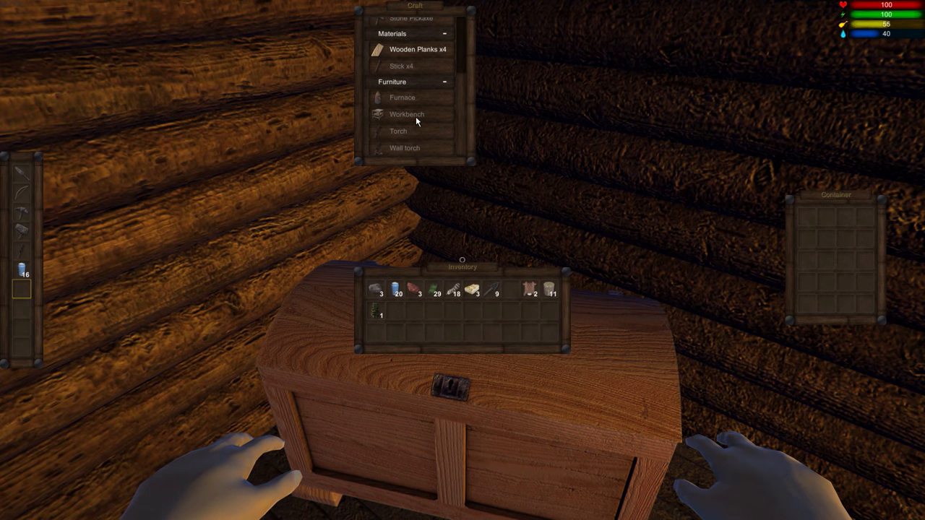
{"action": "left_click", "coordinate": [408, 114]}
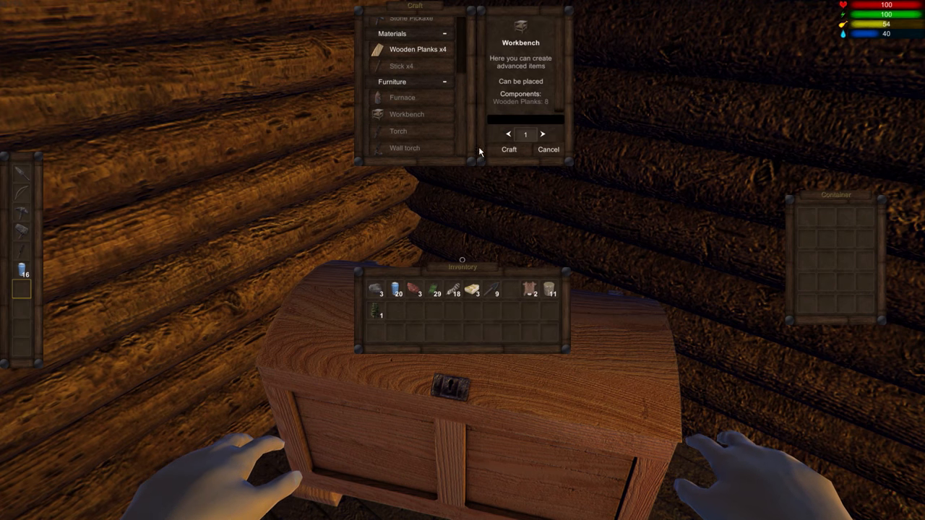
{"action": "left_click", "coordinate": [418, 49]}
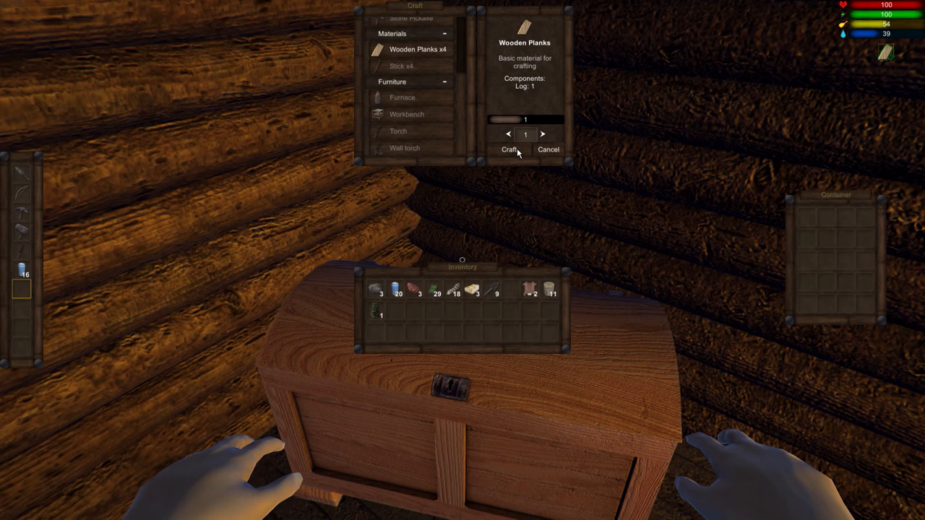
{"action": "left_click", "coordinate": [509, 149]}
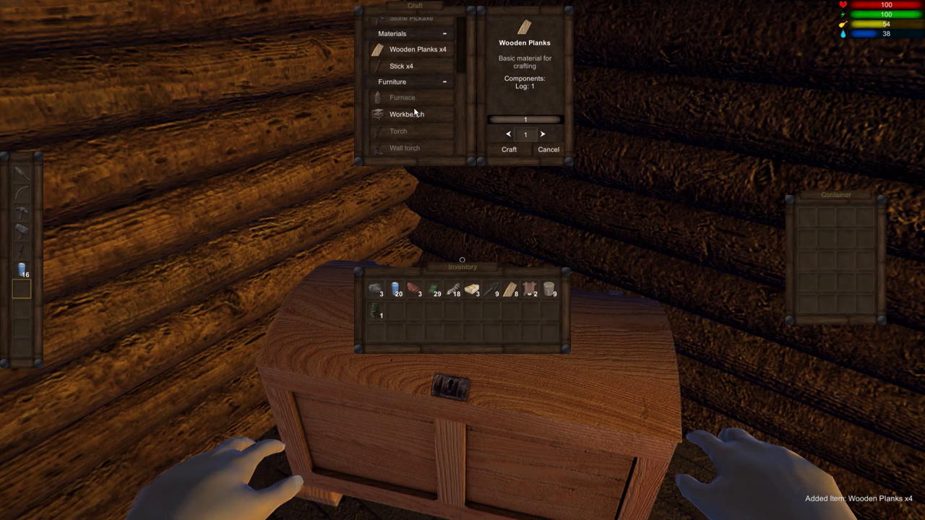
Craft the workbench from the new planks.
{"action": "left_click", "coordinate": [406, 113]}
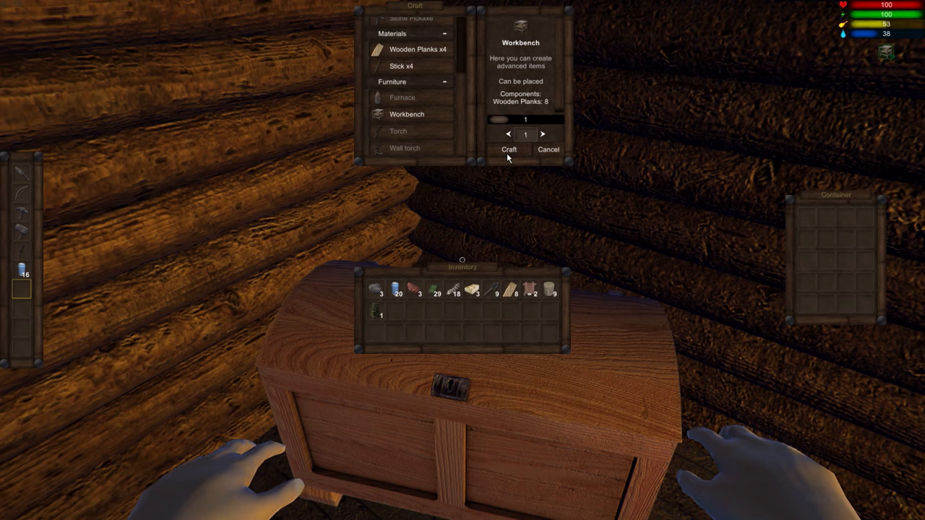
{"action": "left_click", "coordinate": [509, 149]}
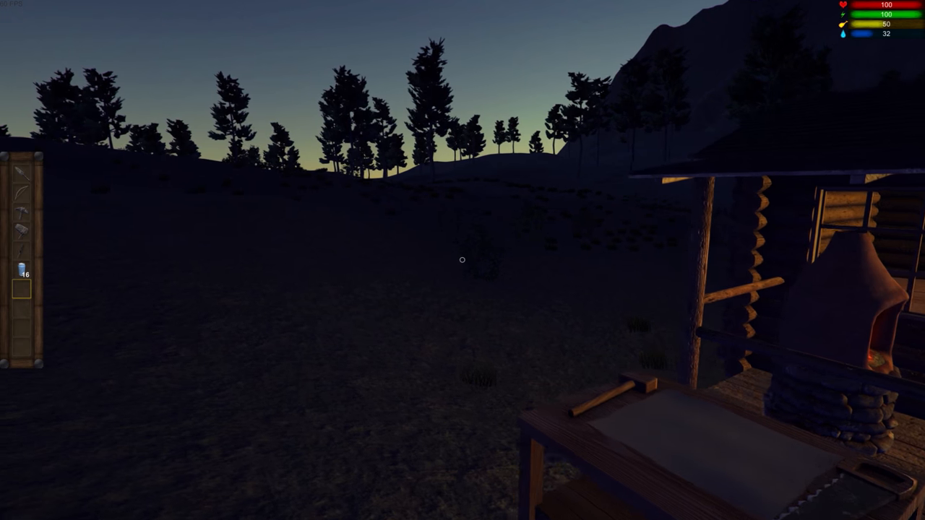
{"action": "mouse_move", "coordinate": [463, 260]}
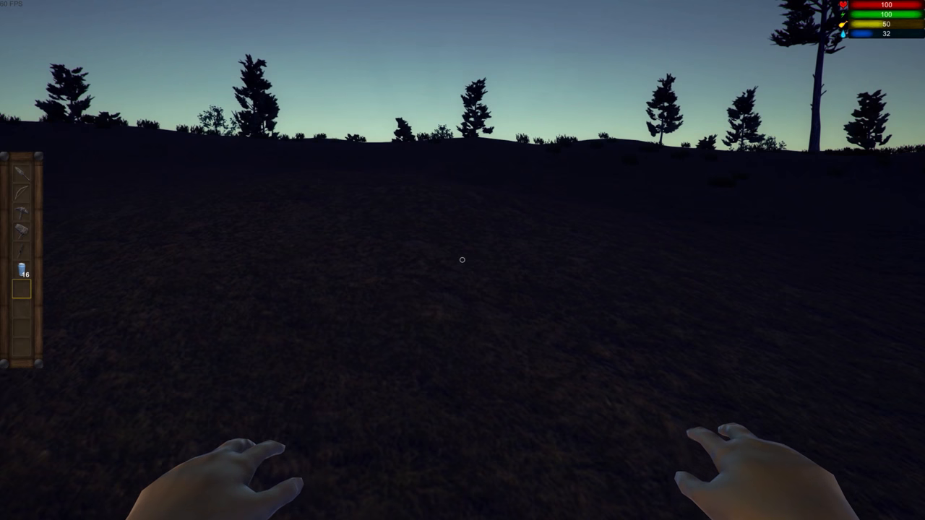
{"action": "mouse_move", "coordinate": [462, 260]}
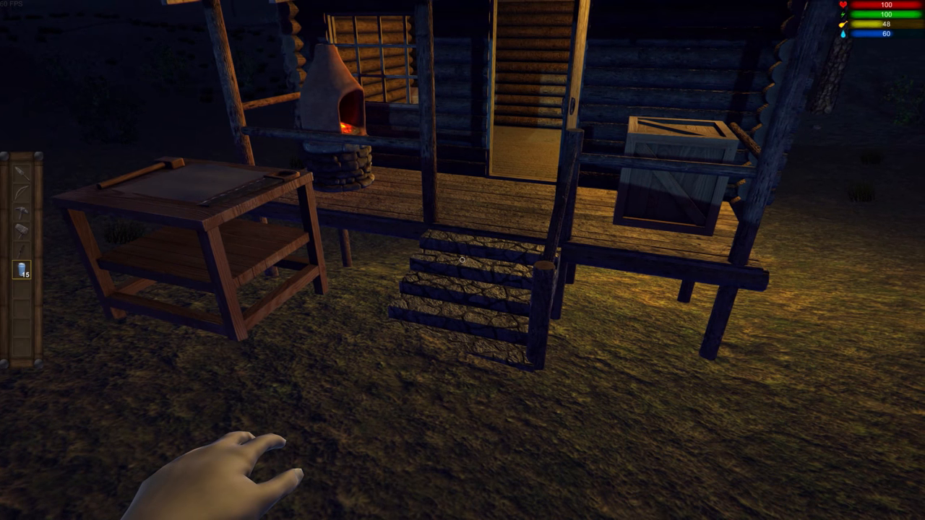
{"action": "mouse_move", "coordinate": [462, 260]}
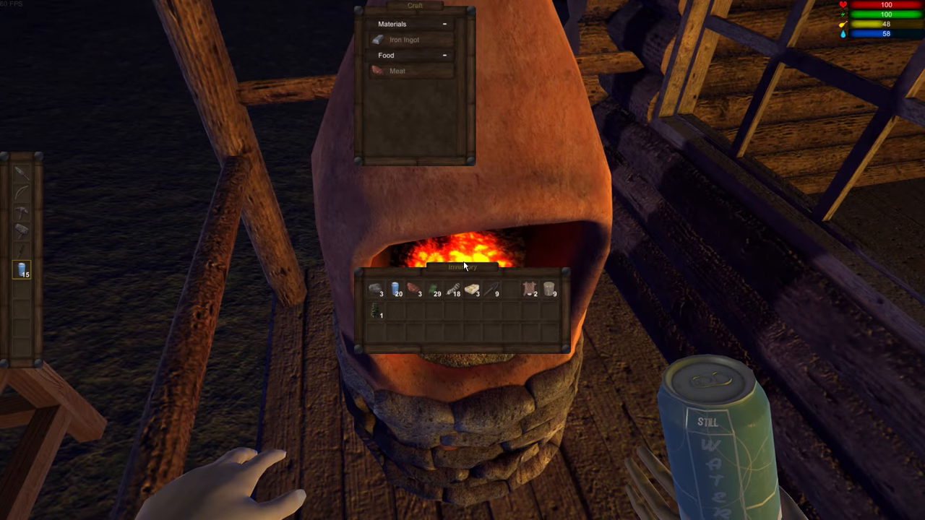
{"action": "mouse_move", "coordinate": [410, 289]}
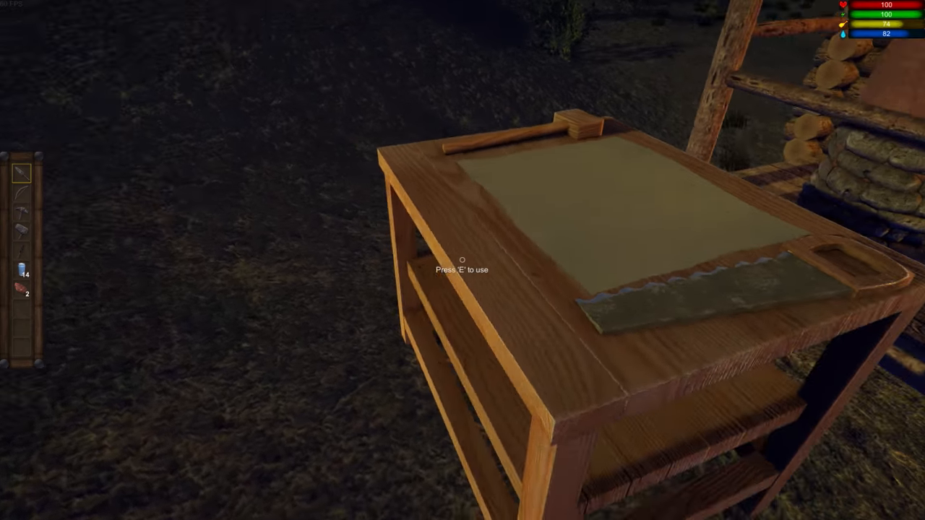
Review the leather armor recipe's components at the workbench.
{"action": "key", "text": "e"}
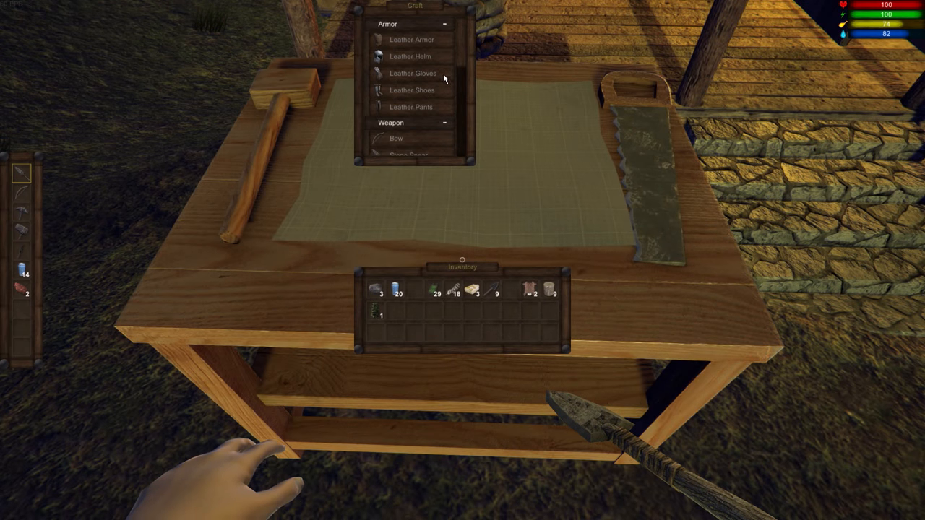
{"action": "mouse_move", "coordinate": [416, 44]}
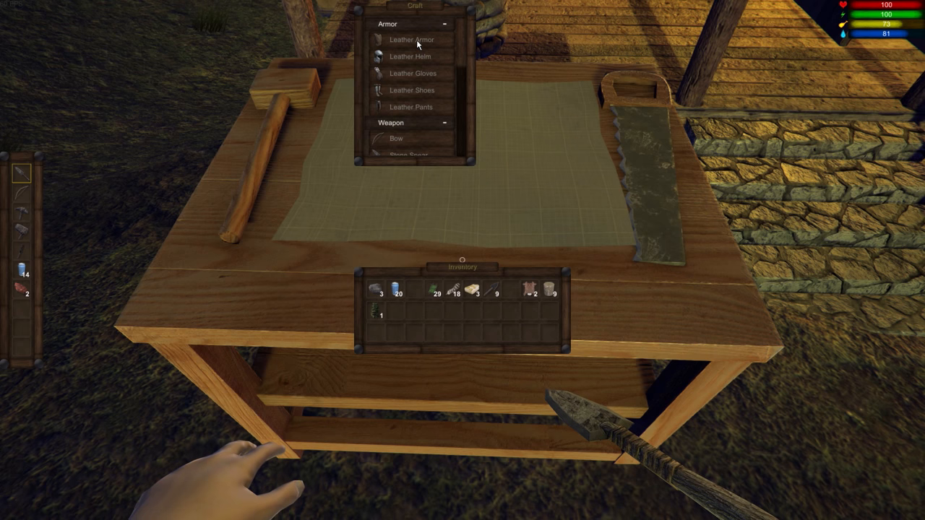
{"action": "left_click", "coordinate": [411, 40]}
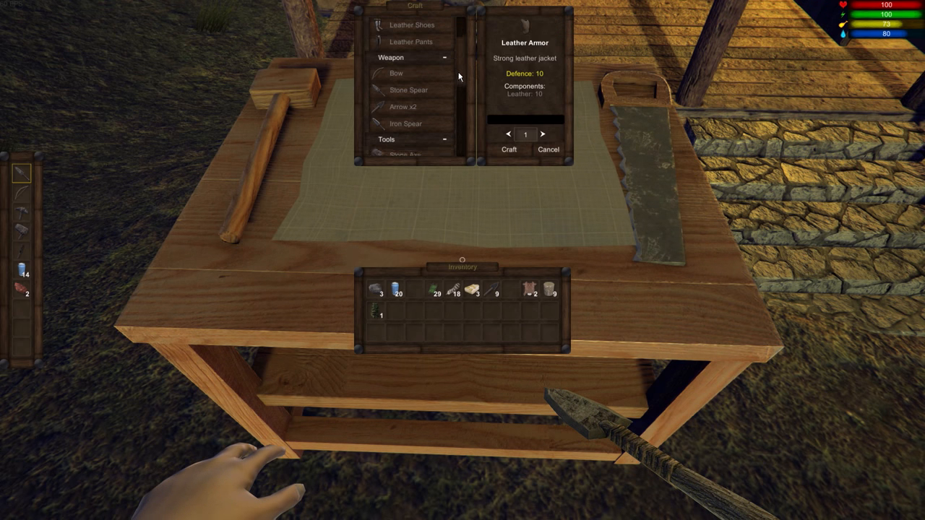
{"action": "scroll", "scroll_direction": "up", "scroll_amount": 3}
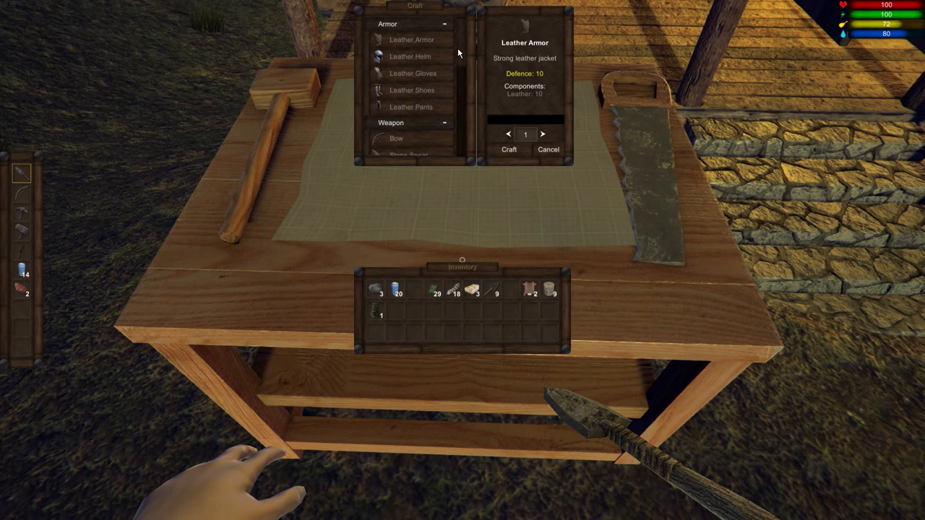
{"action": "scroll", "scroll_direction": "down", "scroll_amount": 3}
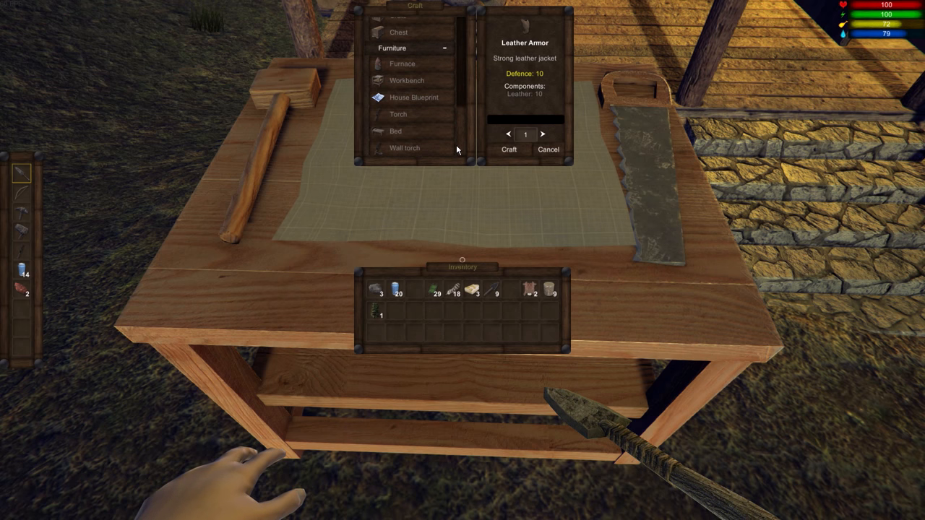
{"action": "mouse_move", "coordinate": [407, 88]}
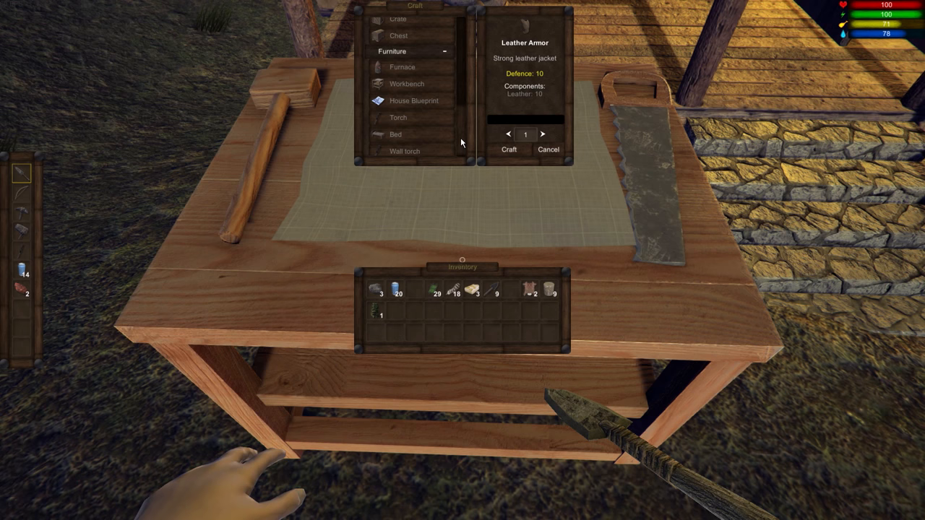
{"action": "scroll", "scroll_direction": "up", "scroll_amount": 3}
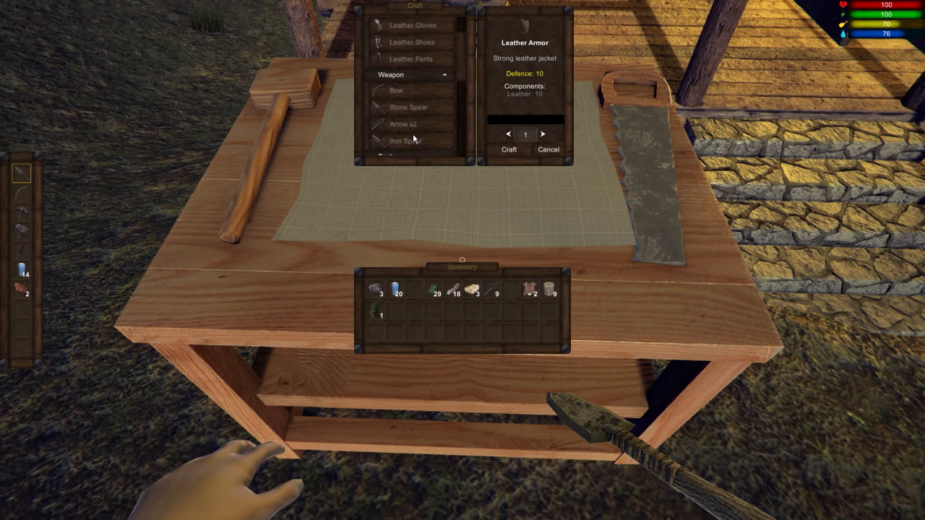
Review the iron spear recipe, then return to the leather armor entry.
{"action": "left_click", "coordinate": [405, 140]}
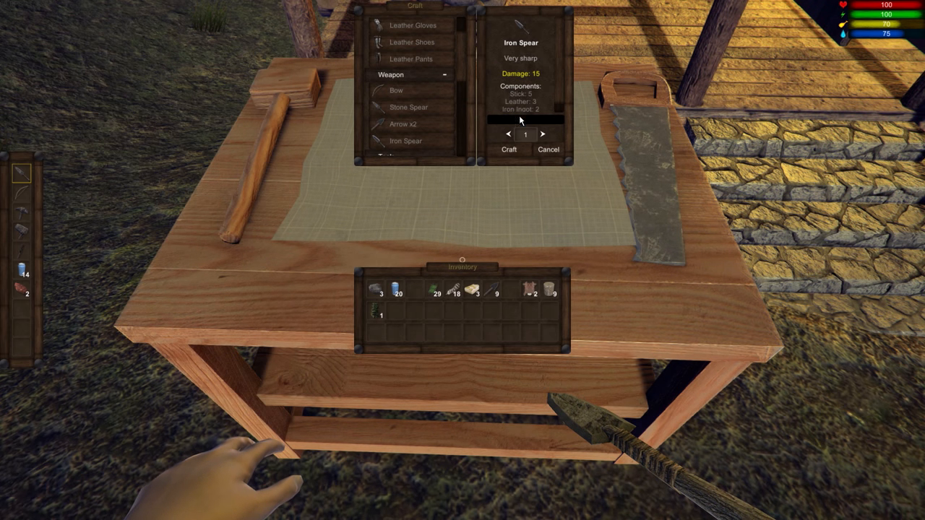
{"action": "scroll", "scroll_direction": "up", "scroll_amount": 3}
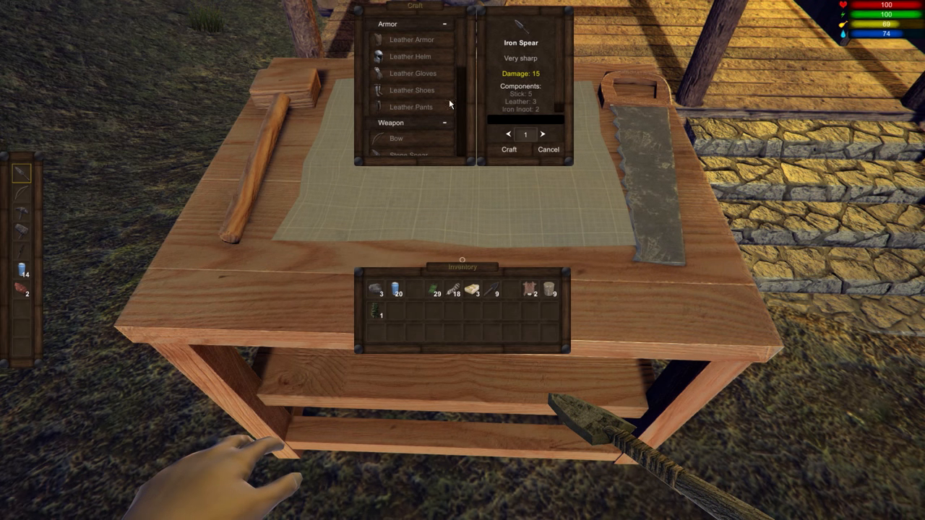
{"action": "mouse_move", "coordinate": [417, 70]}
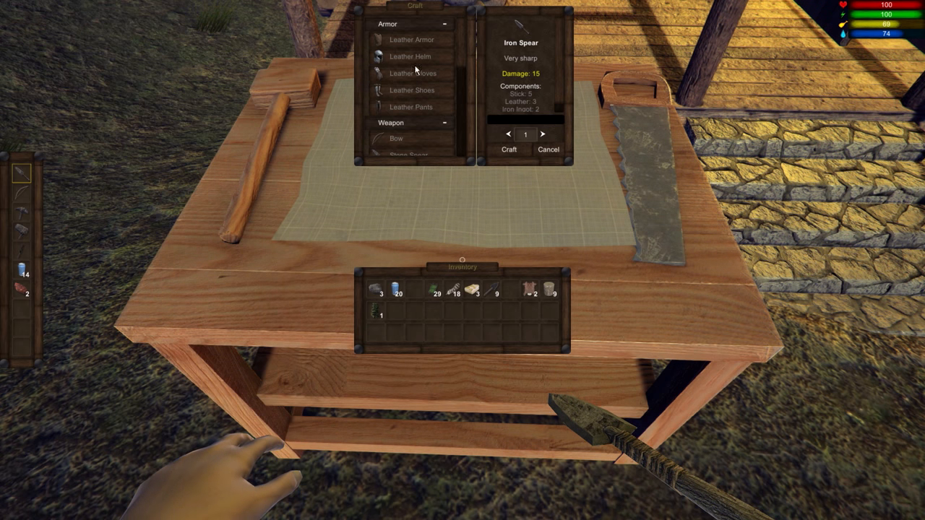
{"action": "left_click", "coordinate": [412, 40]}
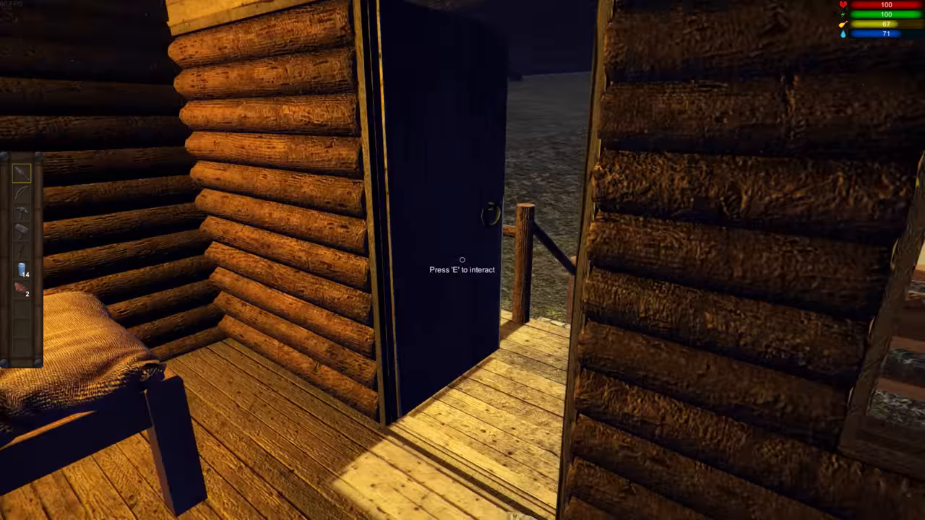
Leave the cabin through the door to head outside.
{"action": "key", "text": "e"}
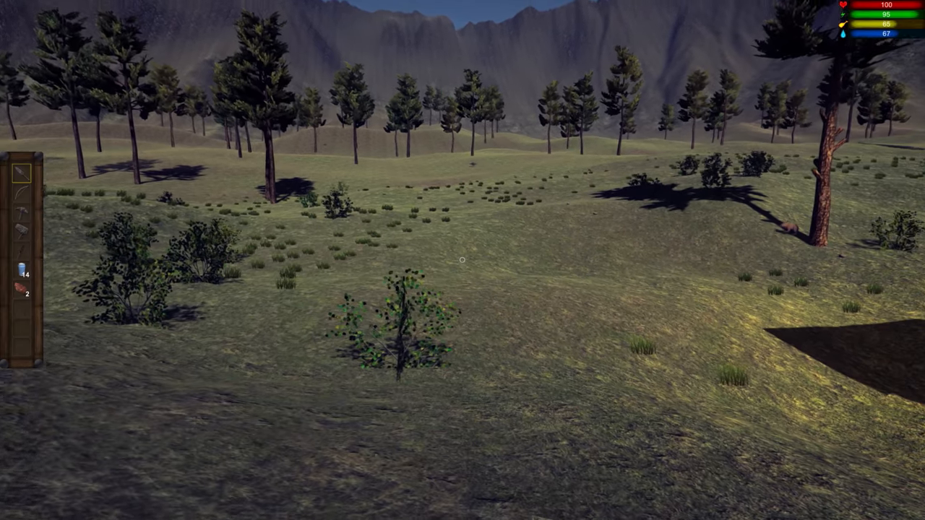
{"action": "mouse_move", "coordinate": [463, 260]}
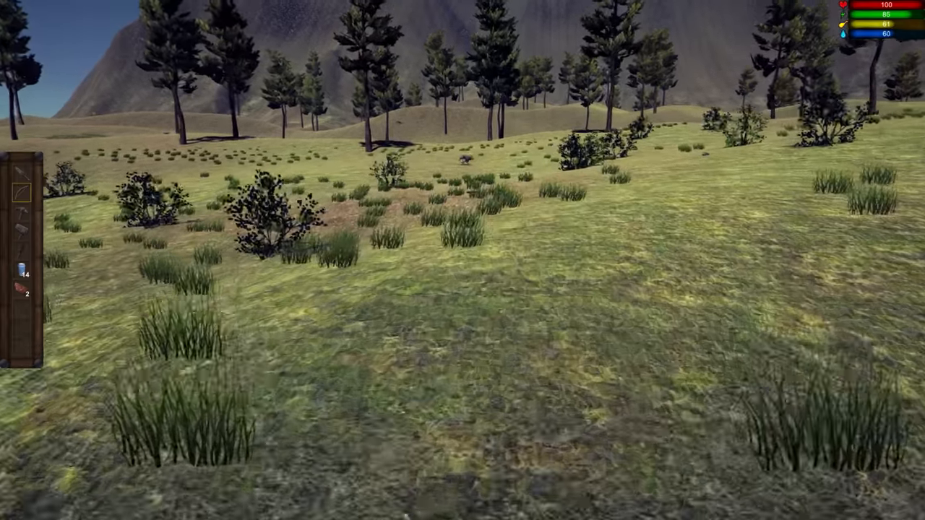
{"action": "mouse_move", "coordinate": [462, 260]}
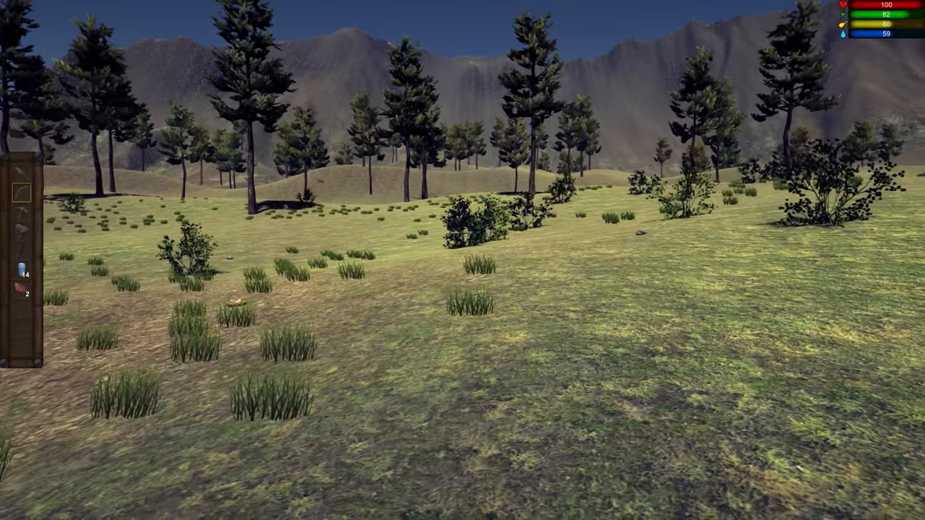
{"action": "mouse_move", "coordinate": [462, 261]}
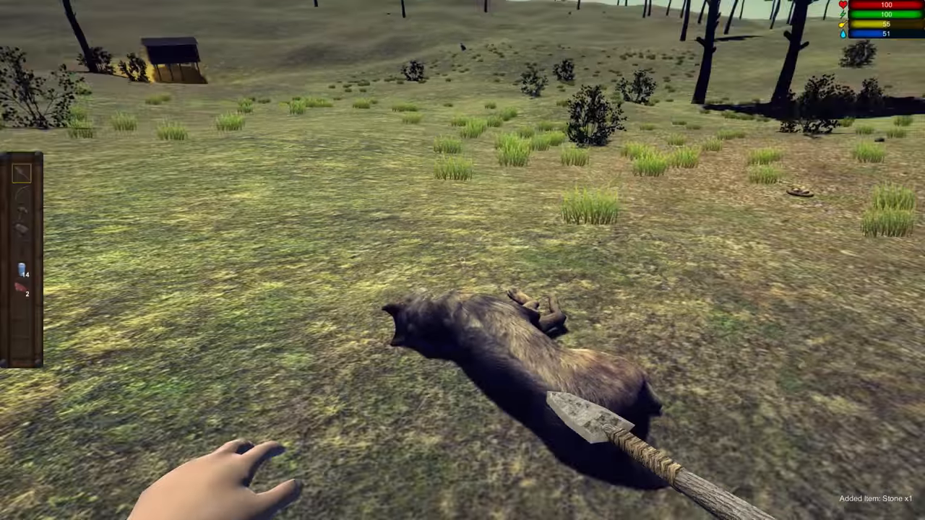
{"action": "mouse_move", "coordinate": [463, 261]}
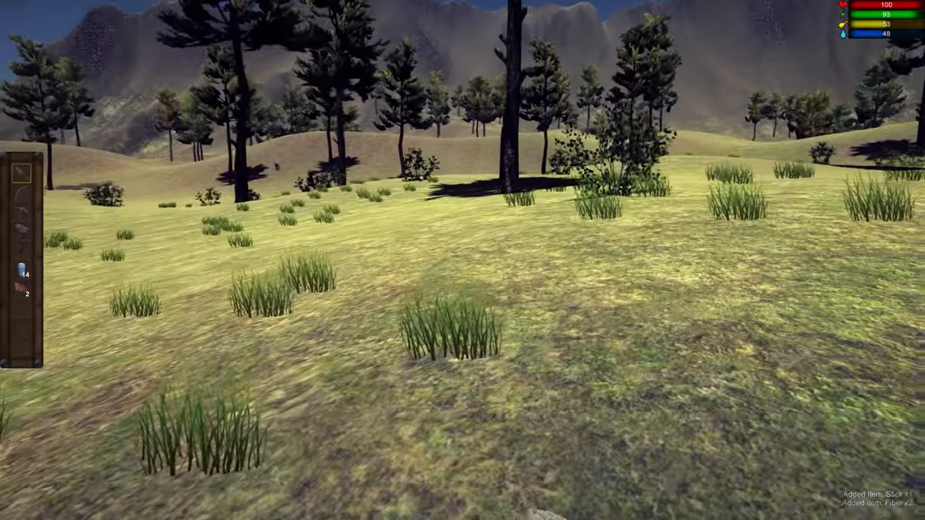
{"action": "mouse_move", "coordinate": [463, 260]}
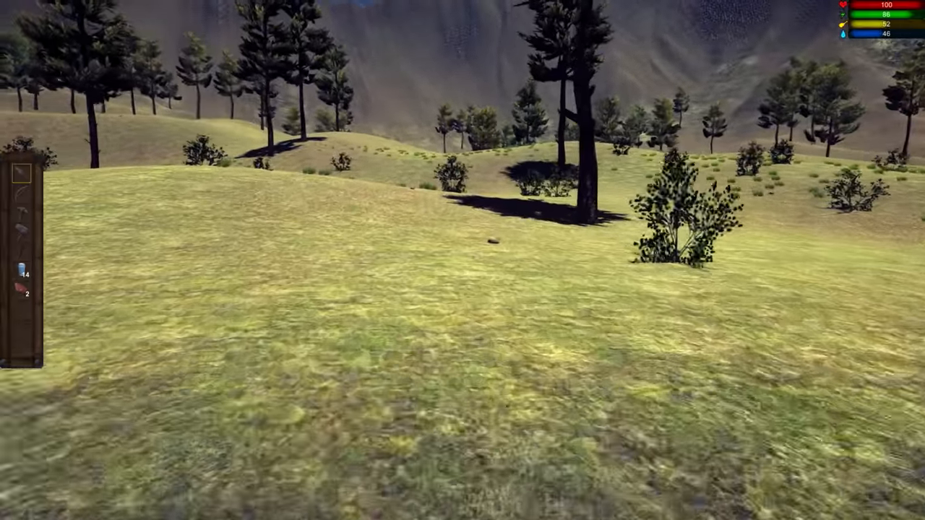
{"action": "mouse_move", "coordinate": [463, 260]}
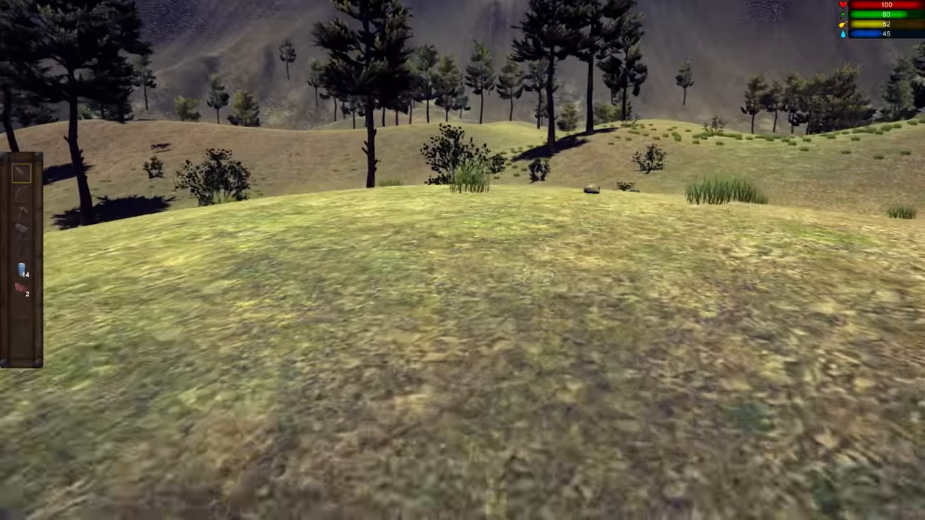
{"action": "mouse_move", "coordinate": [463, 260]}
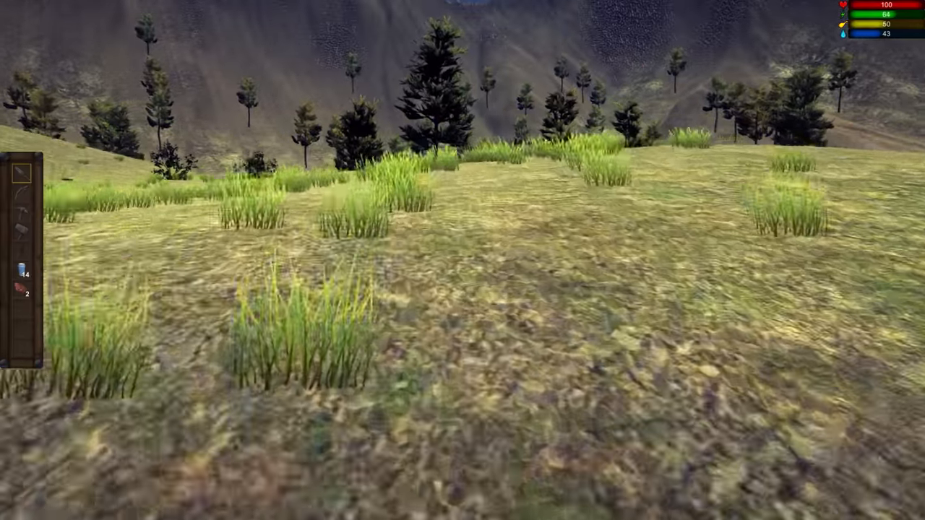
{"action": "mouse_move", "coordinate": [463, 260]}
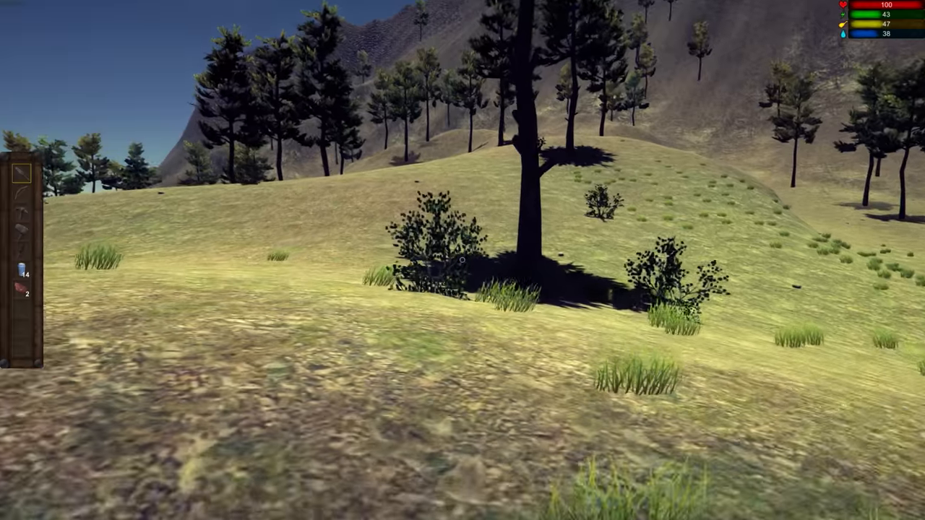
{"action": "mouse_move", "coordinate": [463, 260]}
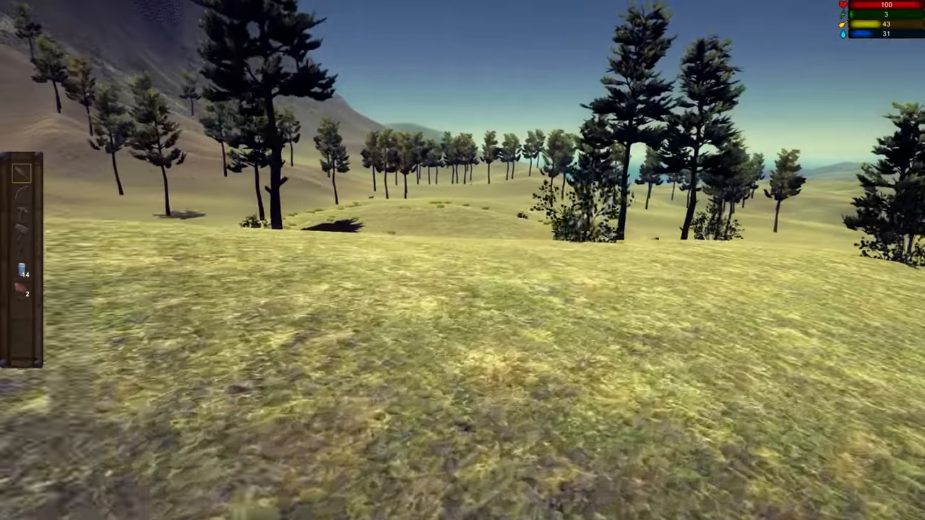
{"action": "mouse_move", "coordinate": [462, 260]}
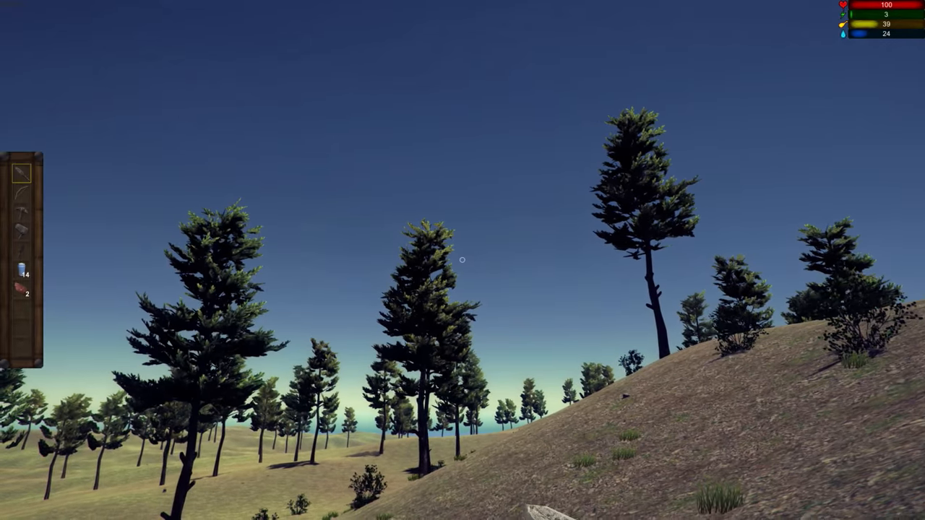
{"action": "mouse_move", "coordinate": [463, 260]}
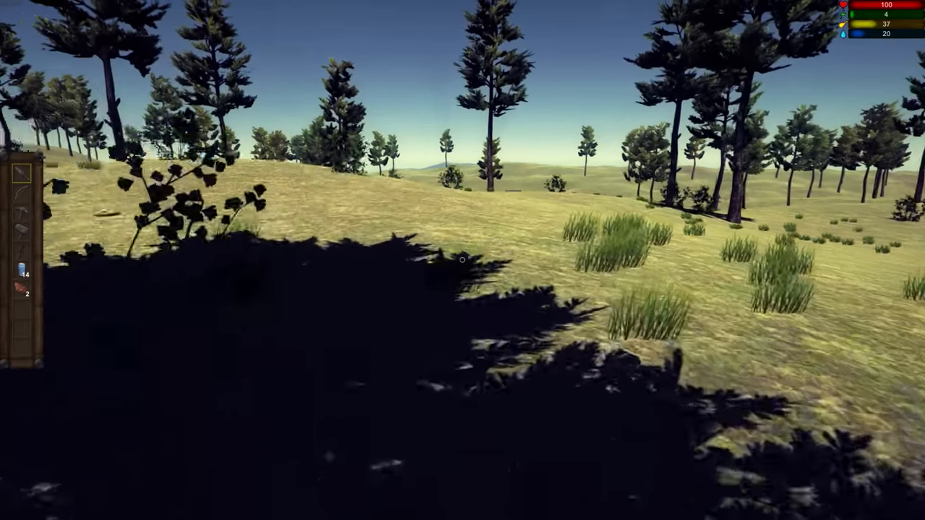
{"action": "mouse_move", "coordinate": [462, 260]}
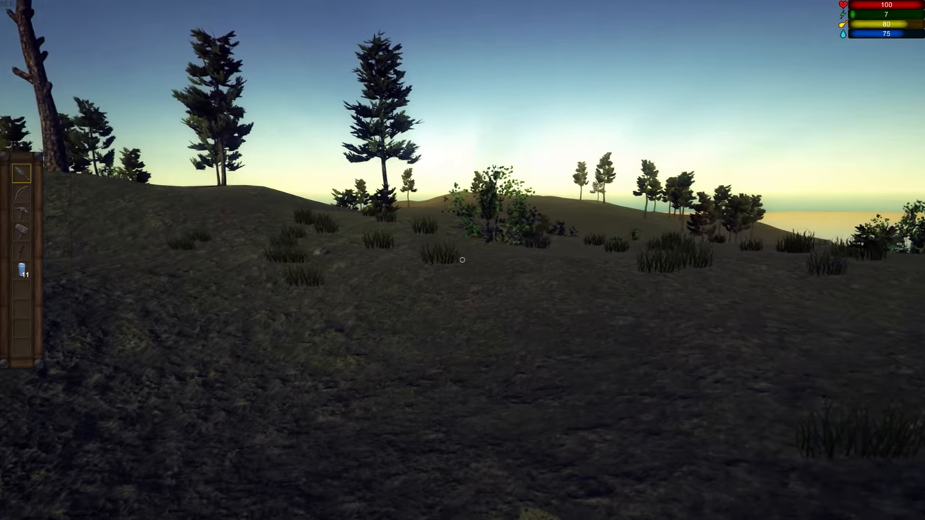
{"action": "mouse_move", "coordinate": [463, 261]}
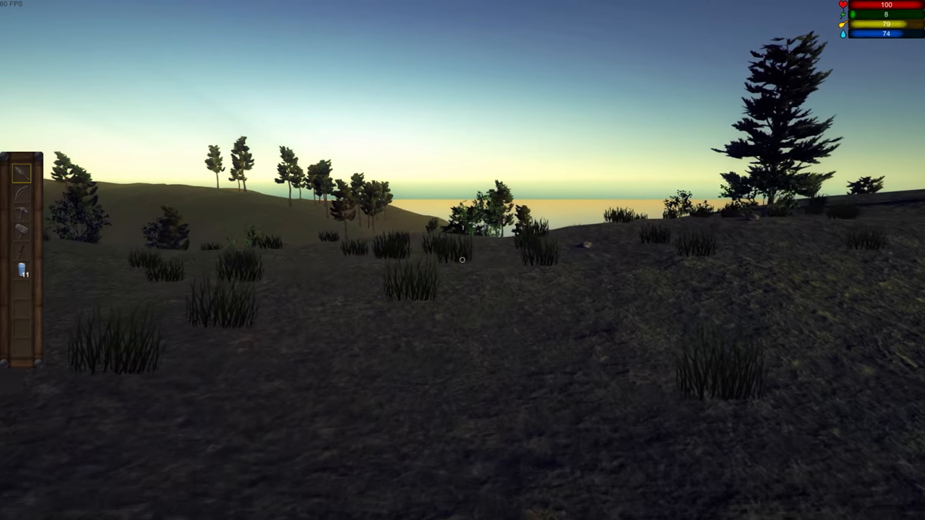
{"action": "mouse_move", "coordinate": [463, 260]}
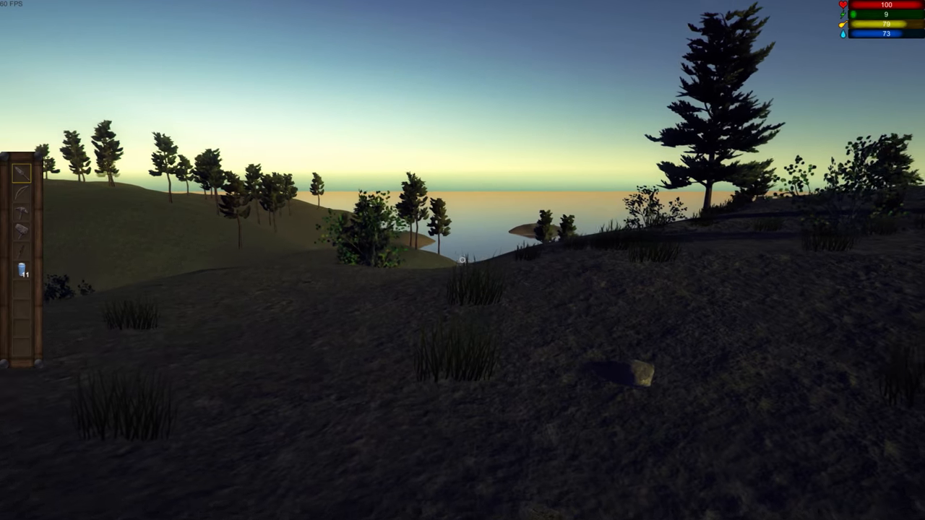
{"action": "mouse_move", "coordinate": [463, 260]}
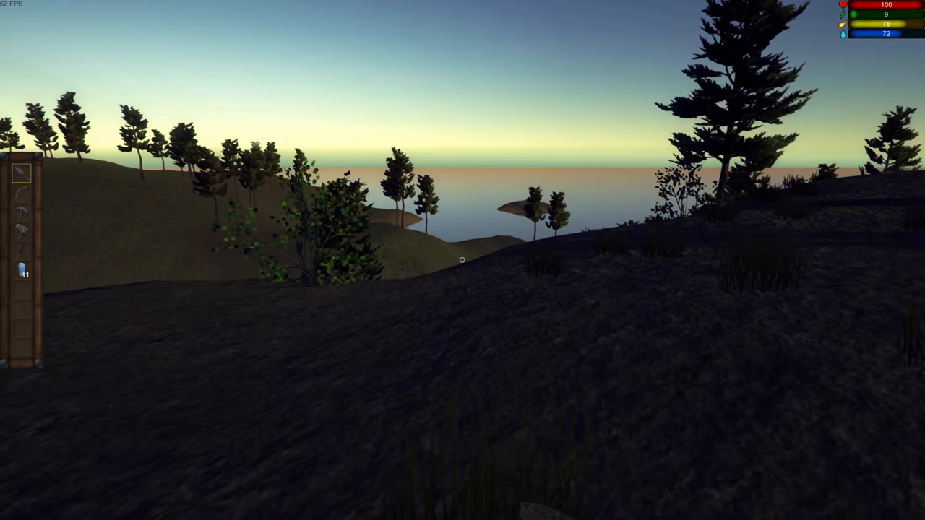
{"action": "mouse_move", "coordinate": [462, 260]}
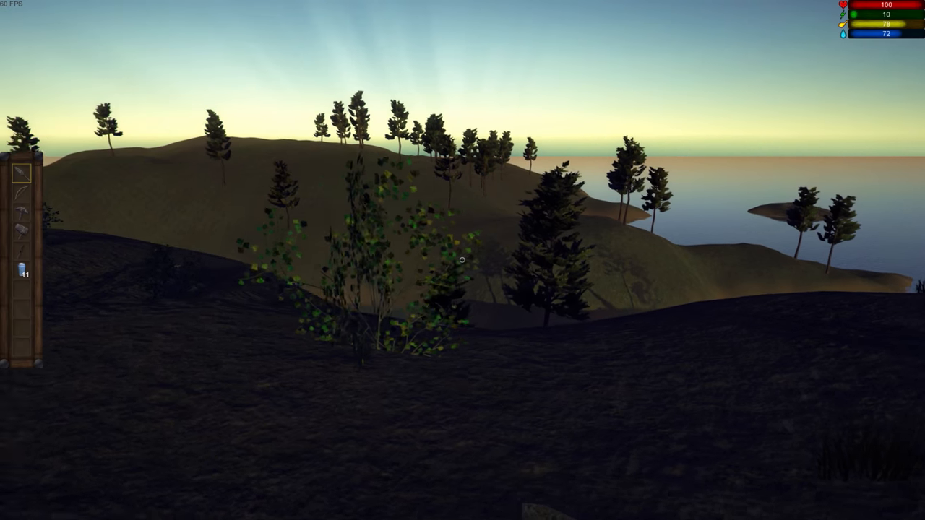
{"action": "mouse_move", "coordinate": [462, 260]}
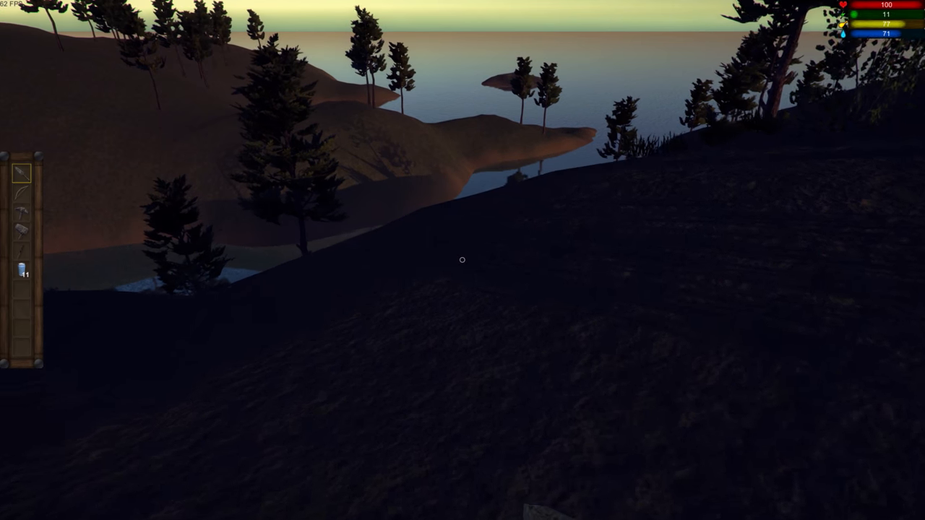
{"action": "mouse_move", "coordinate": [462, 261]}
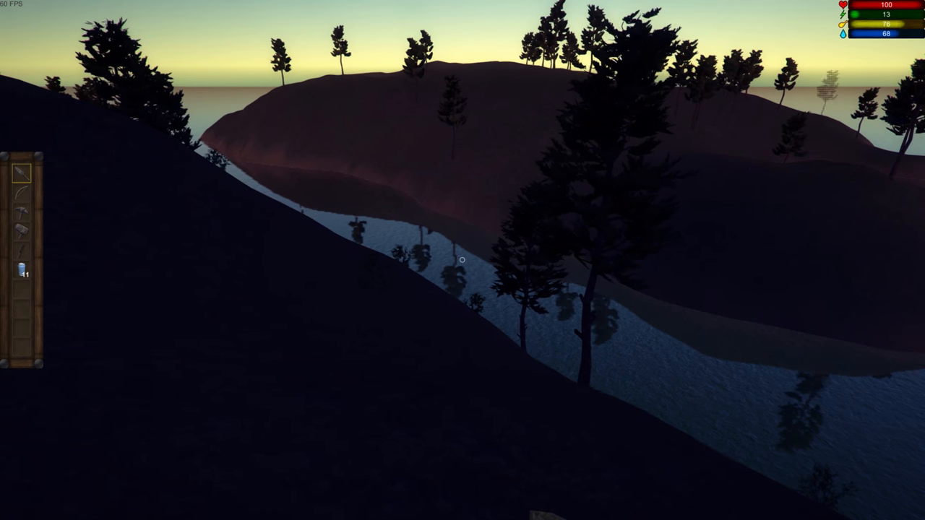
{"action": "mouse_move", "coordinate": [462, 260]}
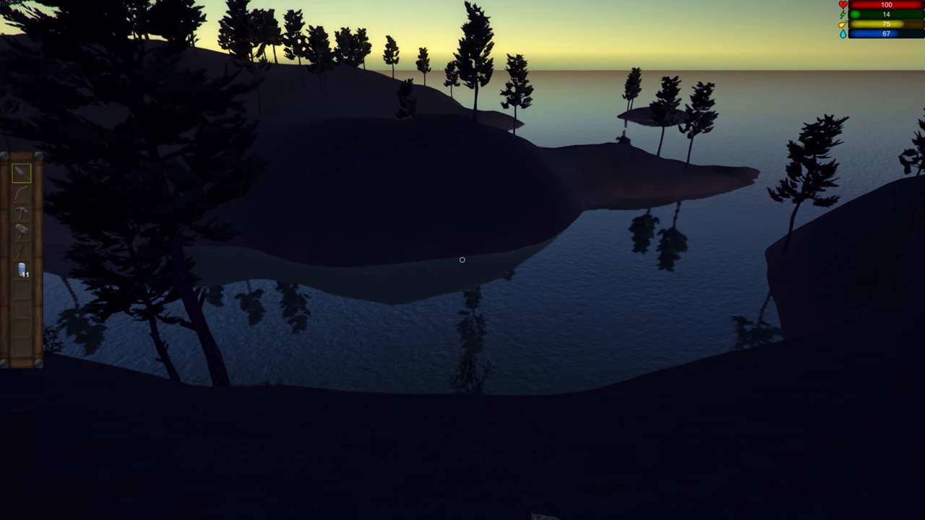
{"action": "mouse_move", "coordinate": [463, 260]}
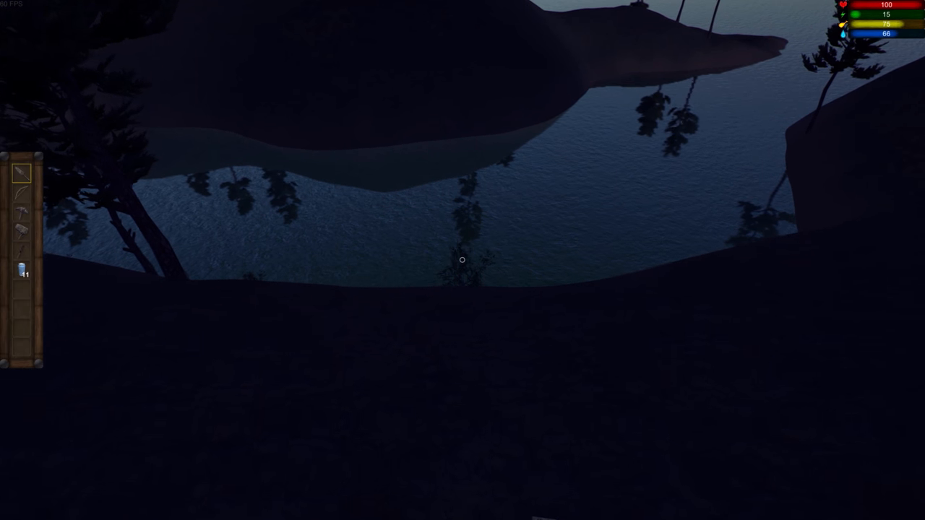
{"action": "mouse_move", "coordinate": [463, 260]}
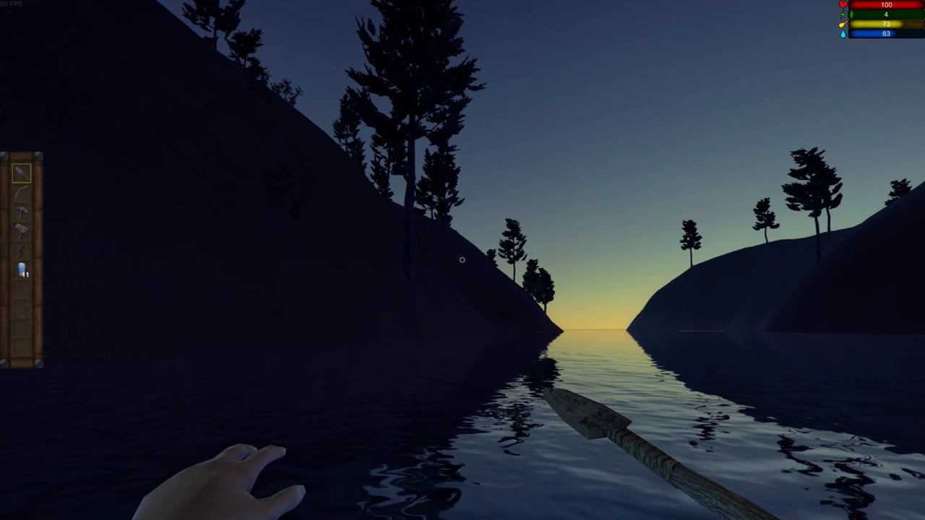
{"action": "mouse_move", "coordinate": [462, 260]}
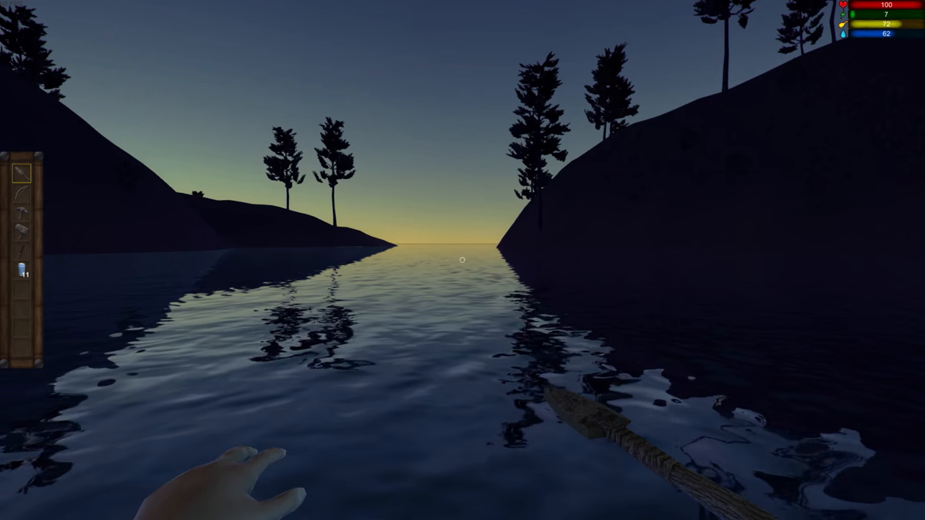
{"action": "mouse_move", "coordinate": [462, 260]}
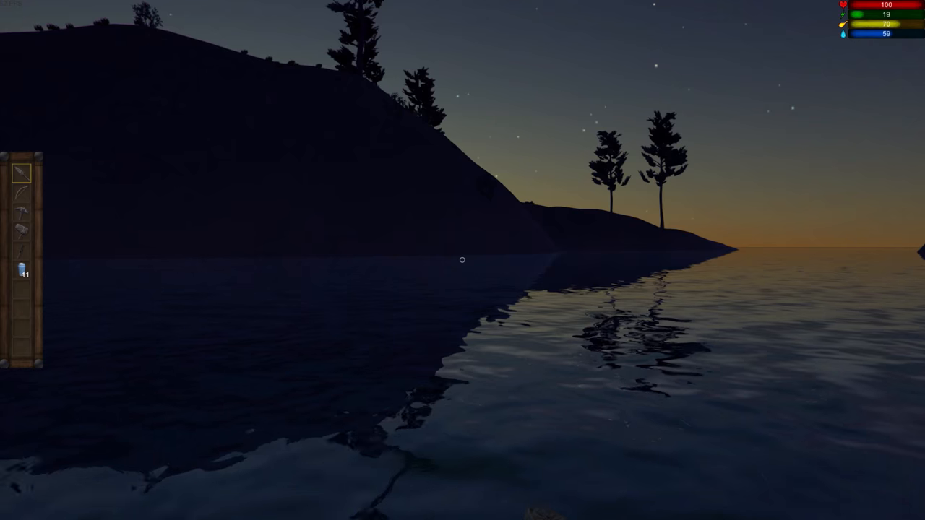
{"action": "mouse_move", "coordinate": [463, 260]}
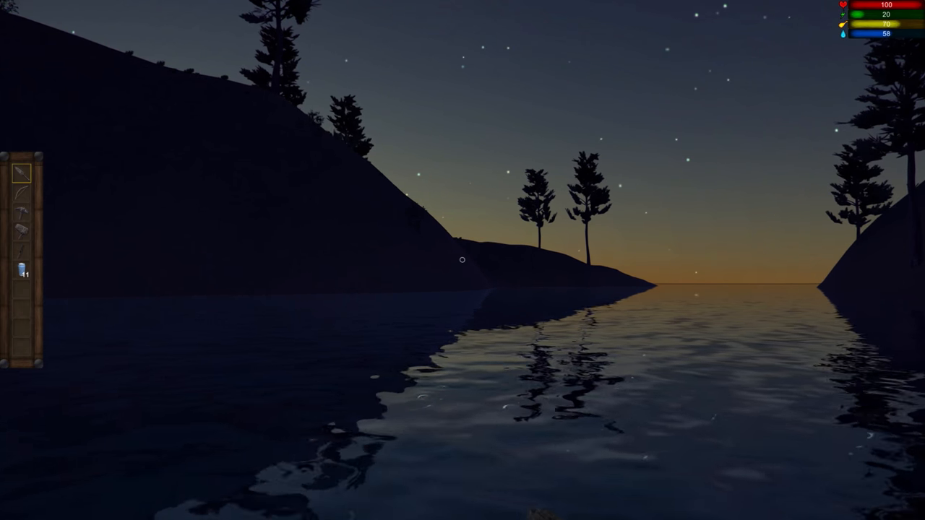
{"action": "mouse_move", "coordinate": [462, 260]}
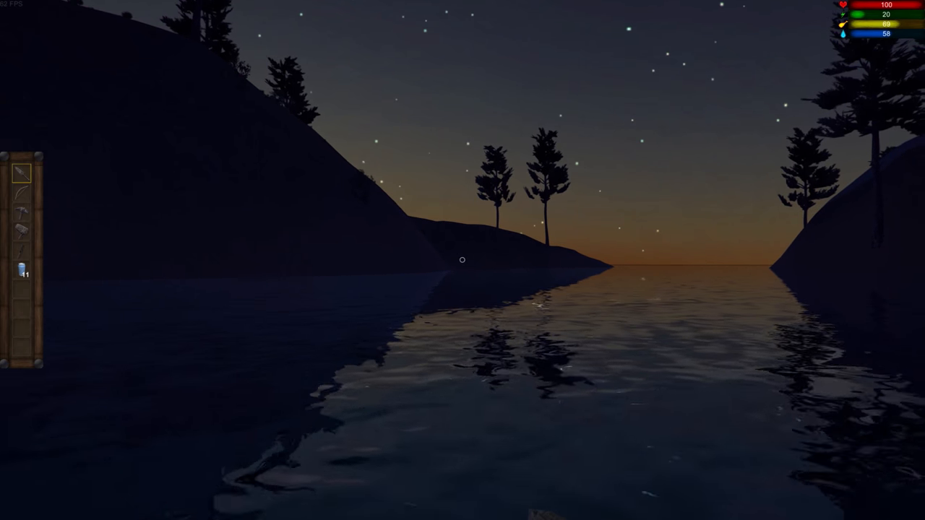
{"action": "mouse_move", "coordinate": [463, 260]}
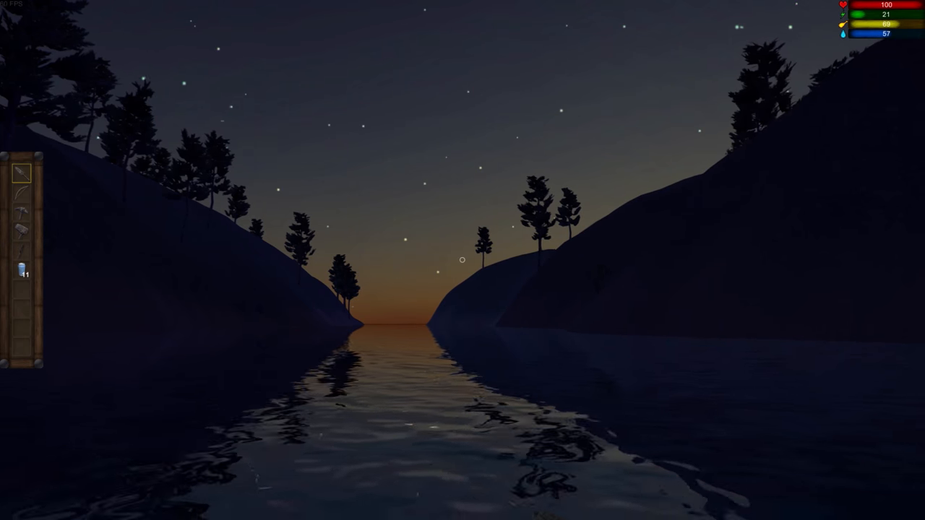
{"action": "mouse_move", "coordinate": [463, 260]}
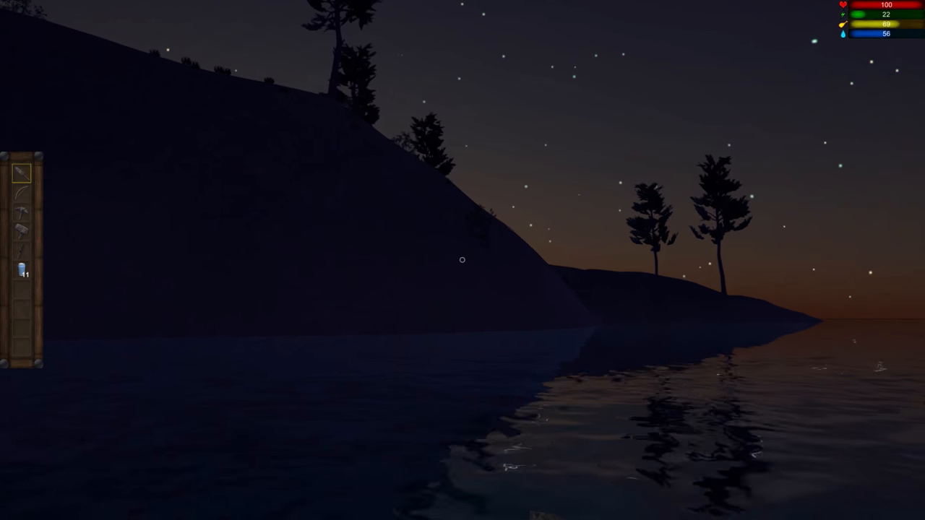
{"action": "mouse_move", "coordinate": [463, 261]}
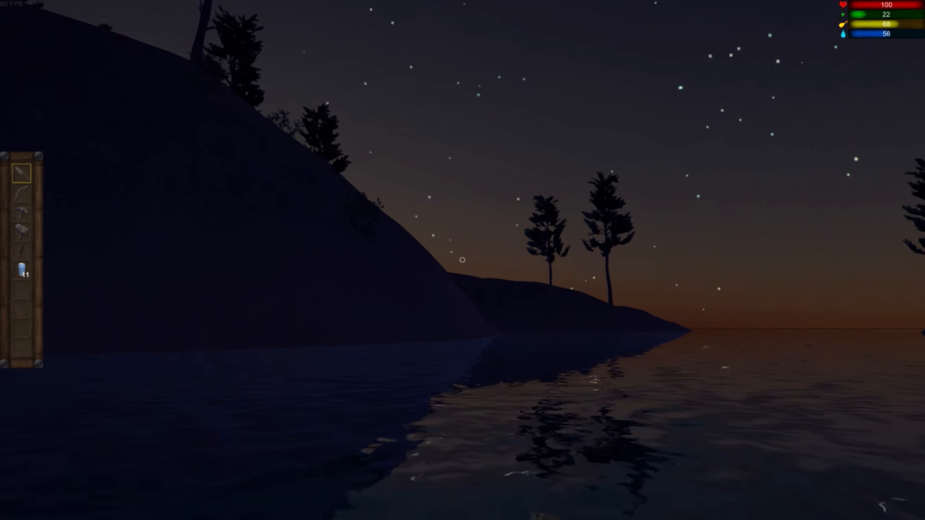